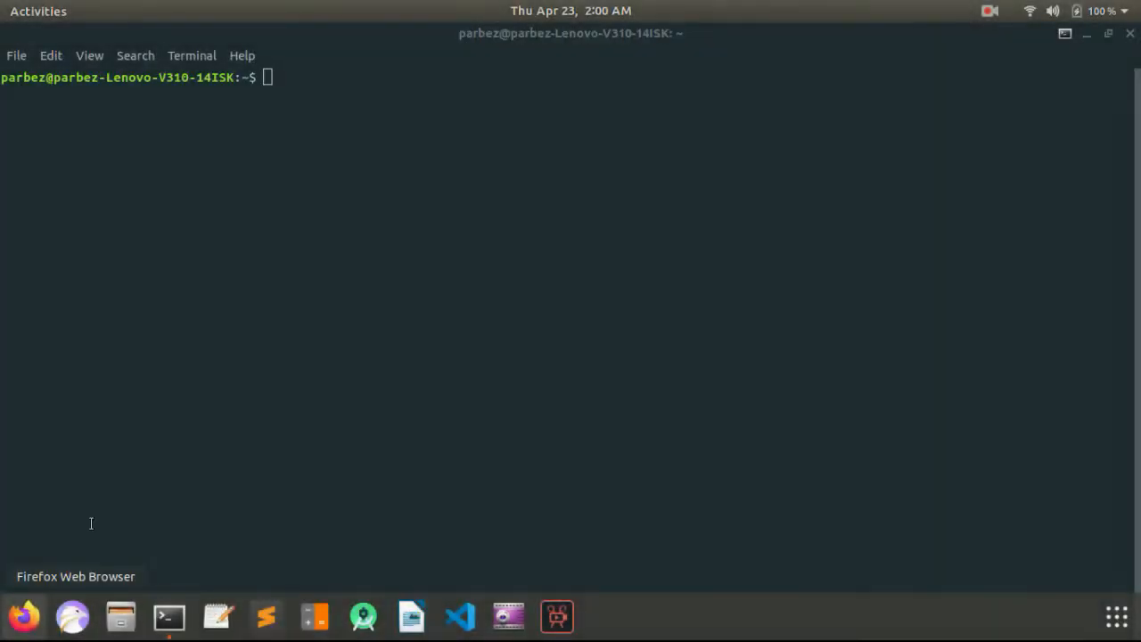
{"action": "mouse_move", "coordinate": [178, 475]}
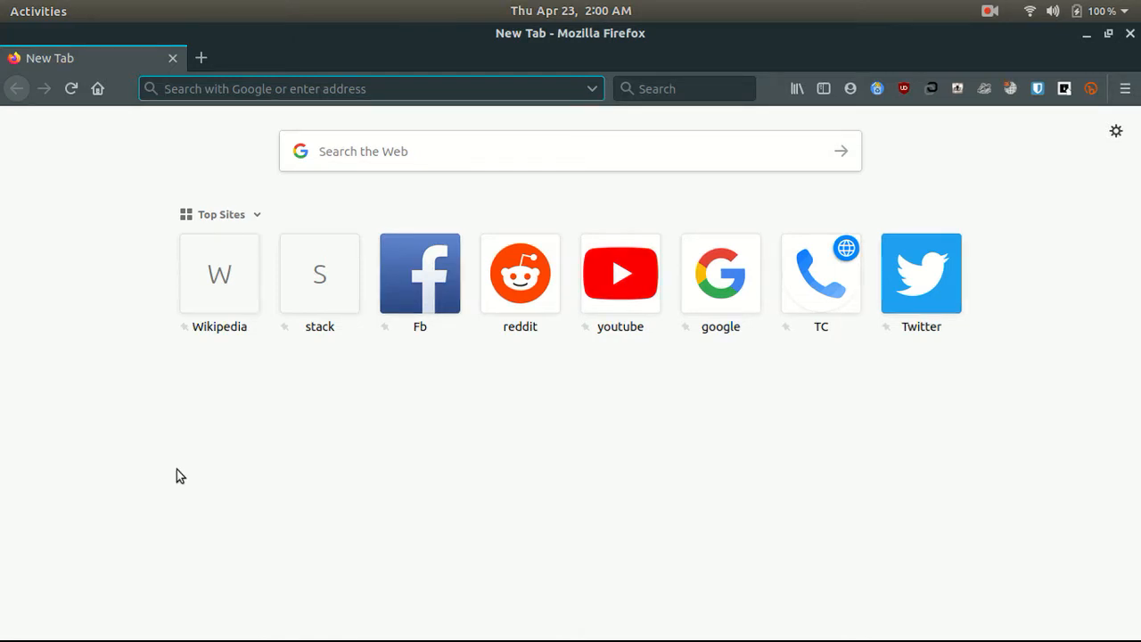
- Search Google for 'ngrok' and follow the first result to ngrok.com
{"action": "left_click", "coordinate": [720, 274]}
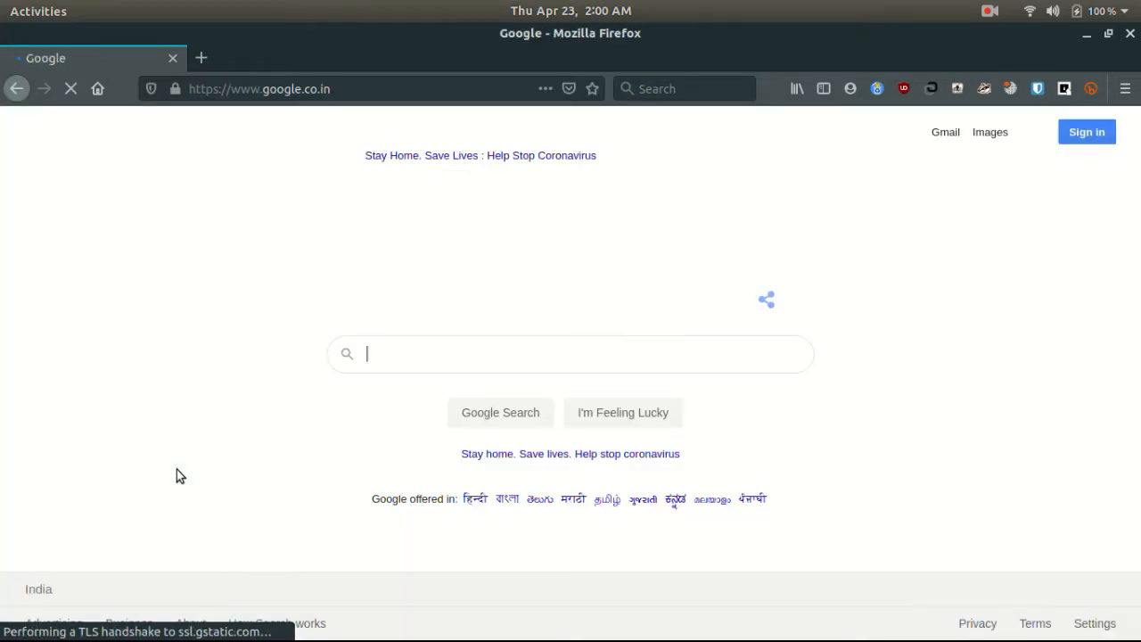
{"action": "type", "text": "ngrok"}
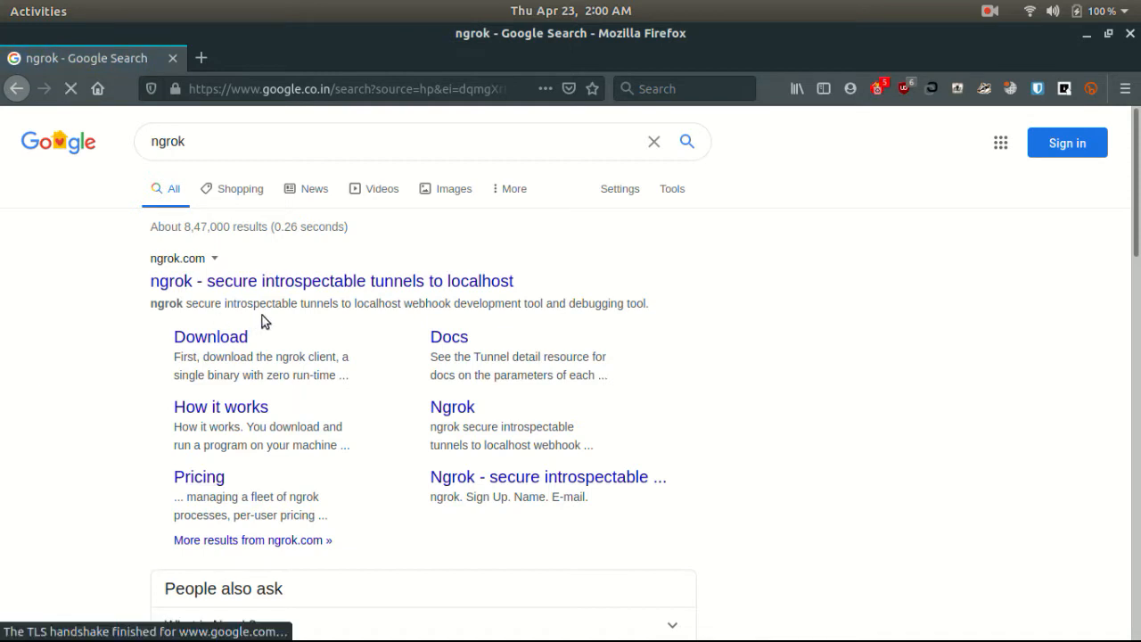
{"action": "mouse_move", "coordinate": [274, 288]}
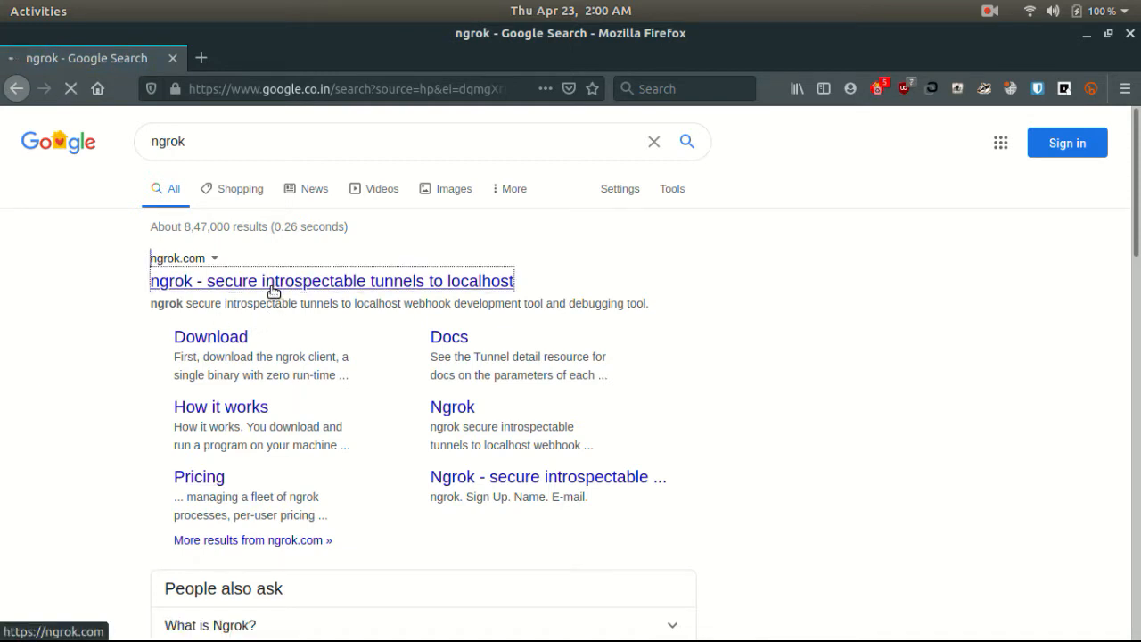
{"action": "left_click", "coordinate": [330, 280]}
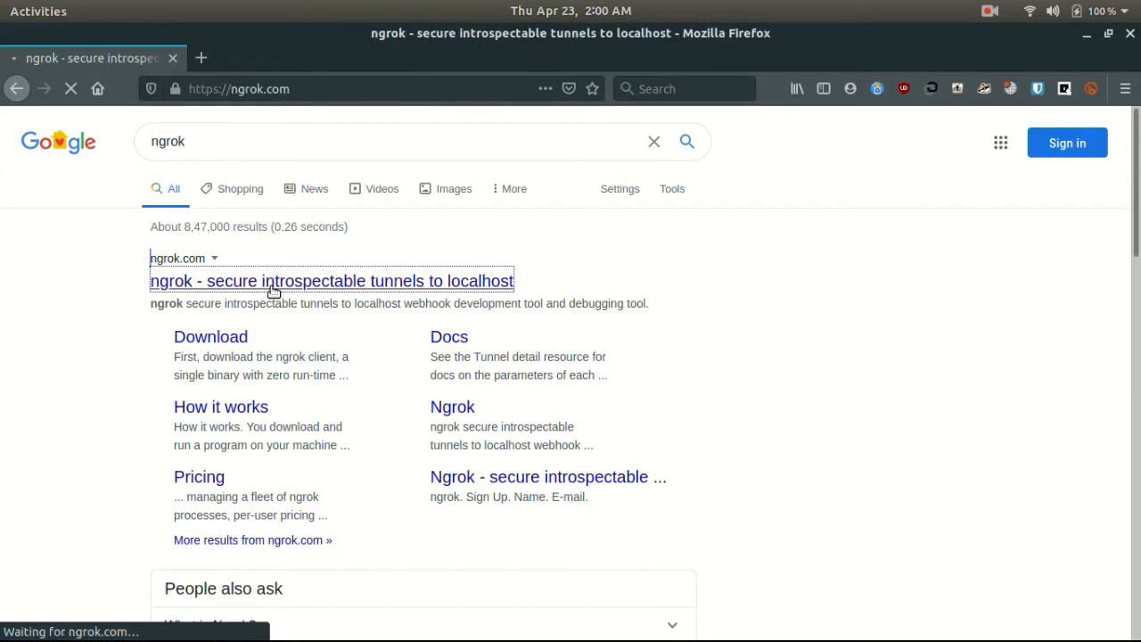
- Browse the ngrok homepage down through its feature sections and back to the top
{"action": "left_click", "coordinate": [331, 280]}
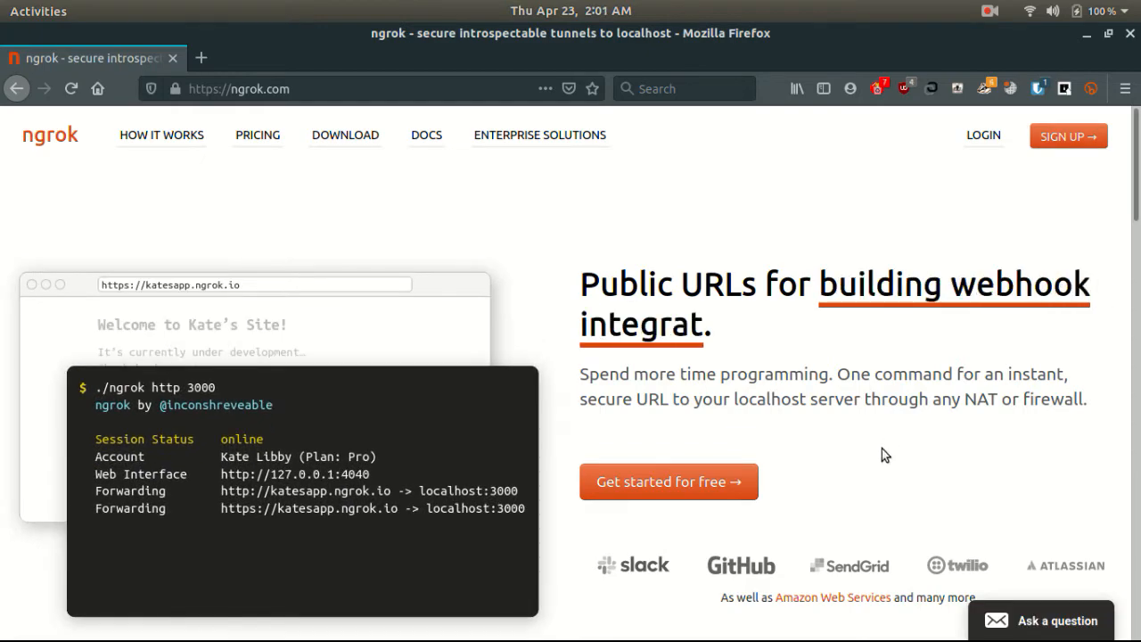
{"action": "scroll", "scroll_direction": "down", "scroll_amount": 3}
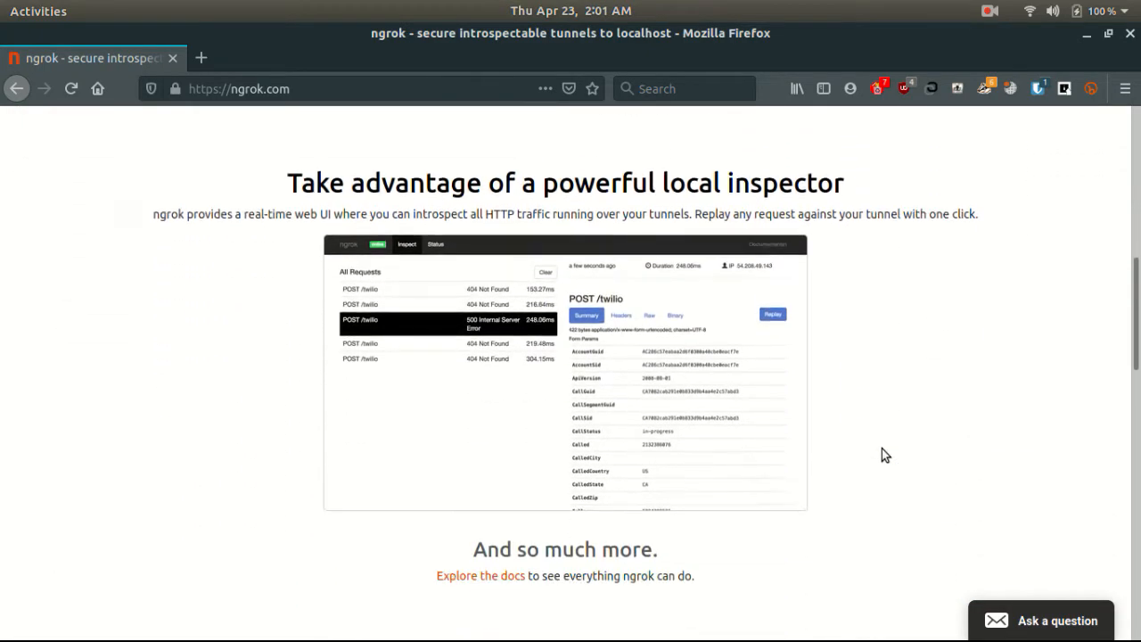
{"action": "scroll", "scroll_direction": "down", "scroll_amount": 3}
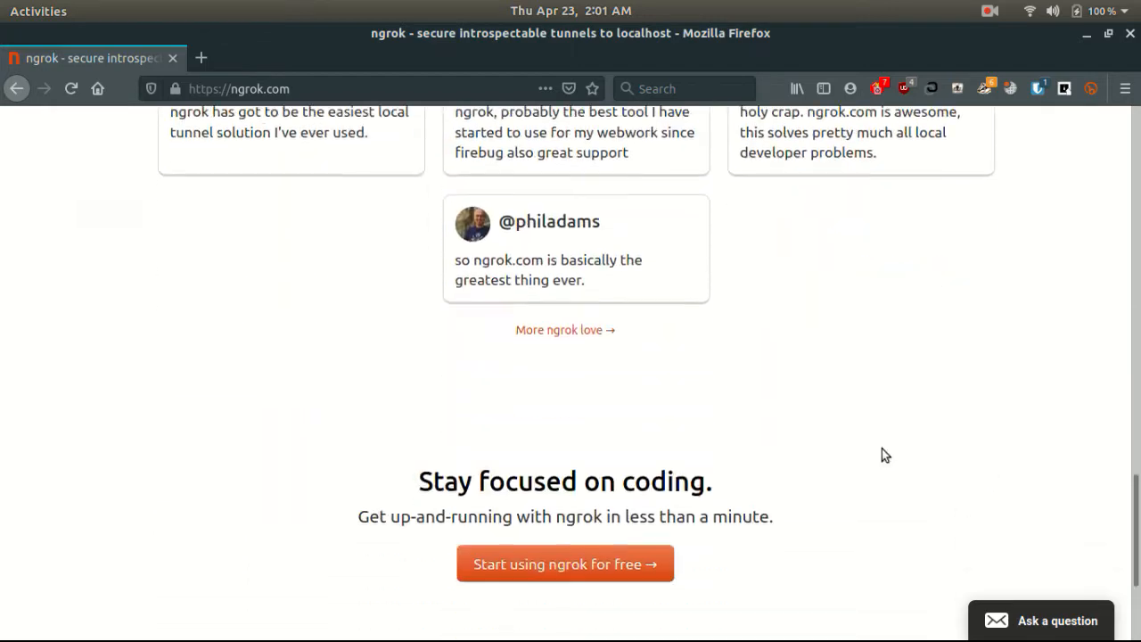
{"action": "mouse_move", "coordinate": [936, 632]}
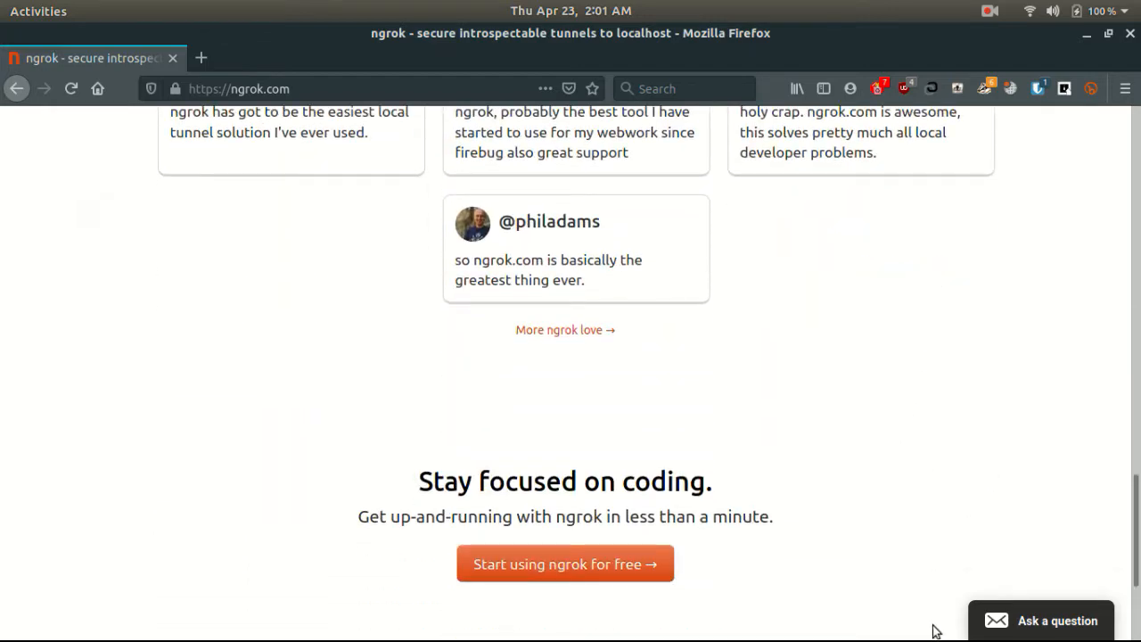
{"action": "scroll", "scroll_direction": "up", "scroll_amount": 3}
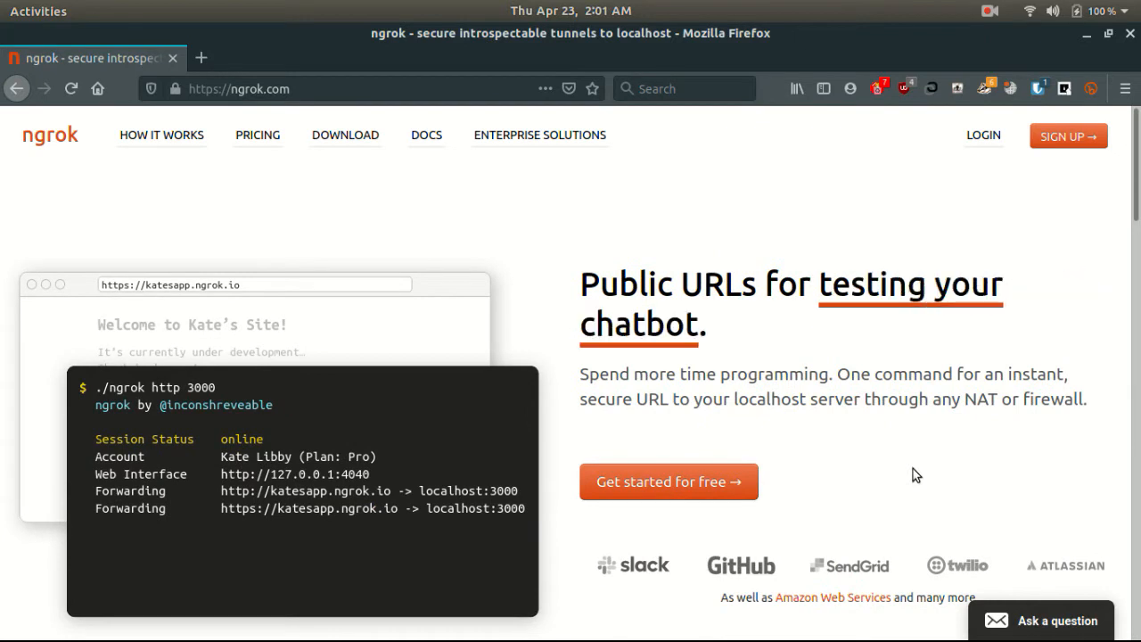
{"action": "mouse_move", "coordinate": [1073, 136]}
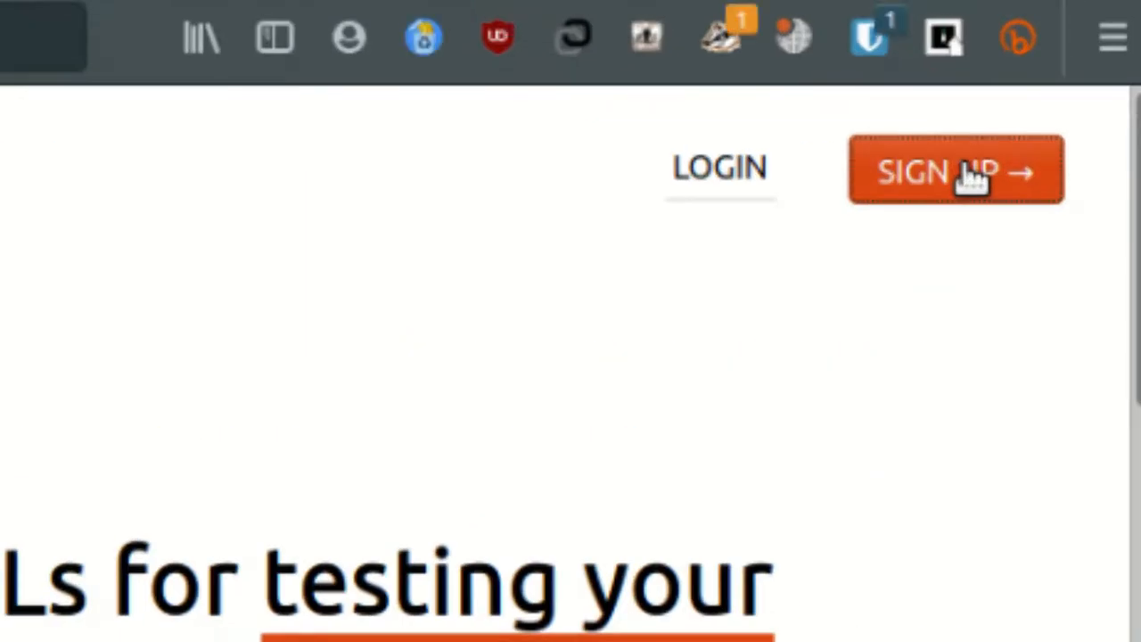
- Sign up for an ngrok account and reach the dashboard setup page
{"action": "left_click", "coordinate": [955, 169]}
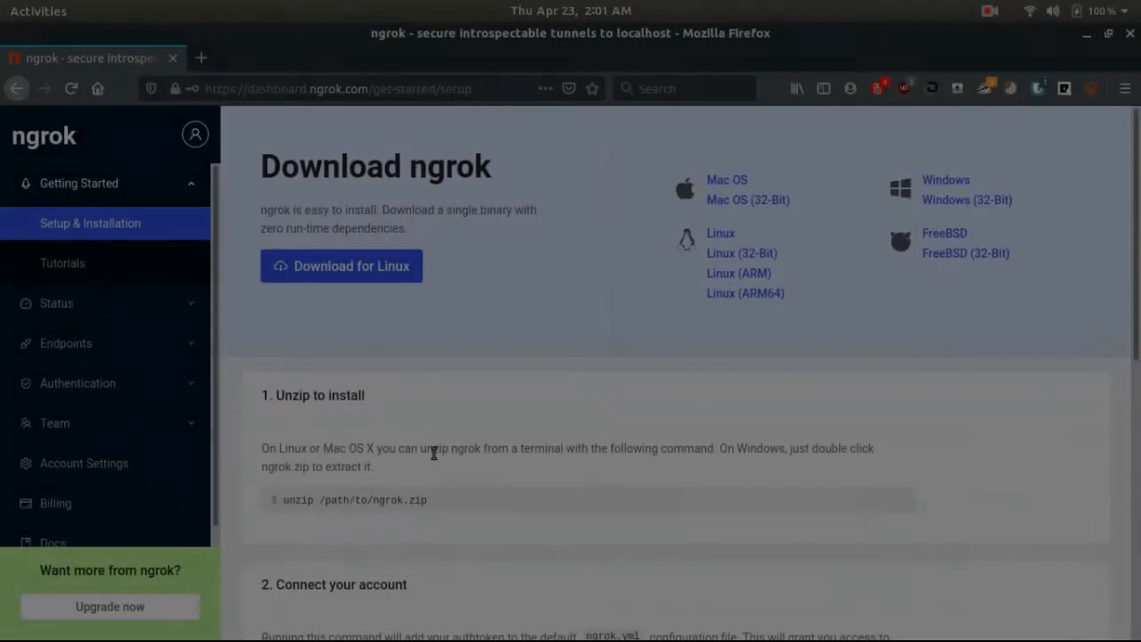
{"action": "scroll", "scroll_direction": "down", "scroll_amount": 3}
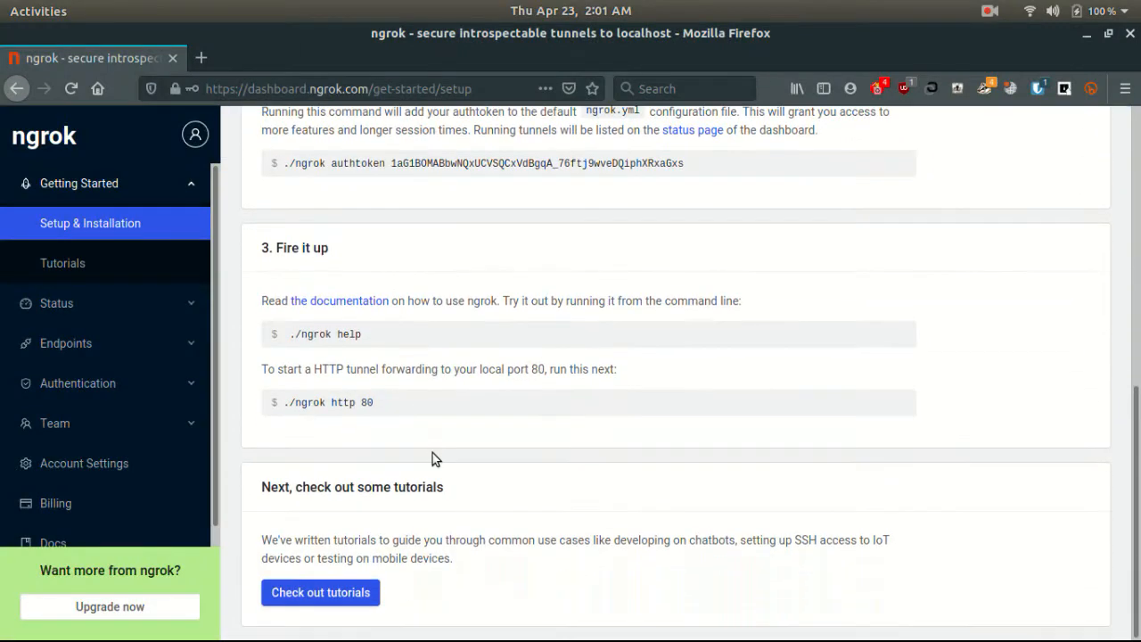
{"action": "scroll", "scroll_direction": "up", "scroll_amount": 3}
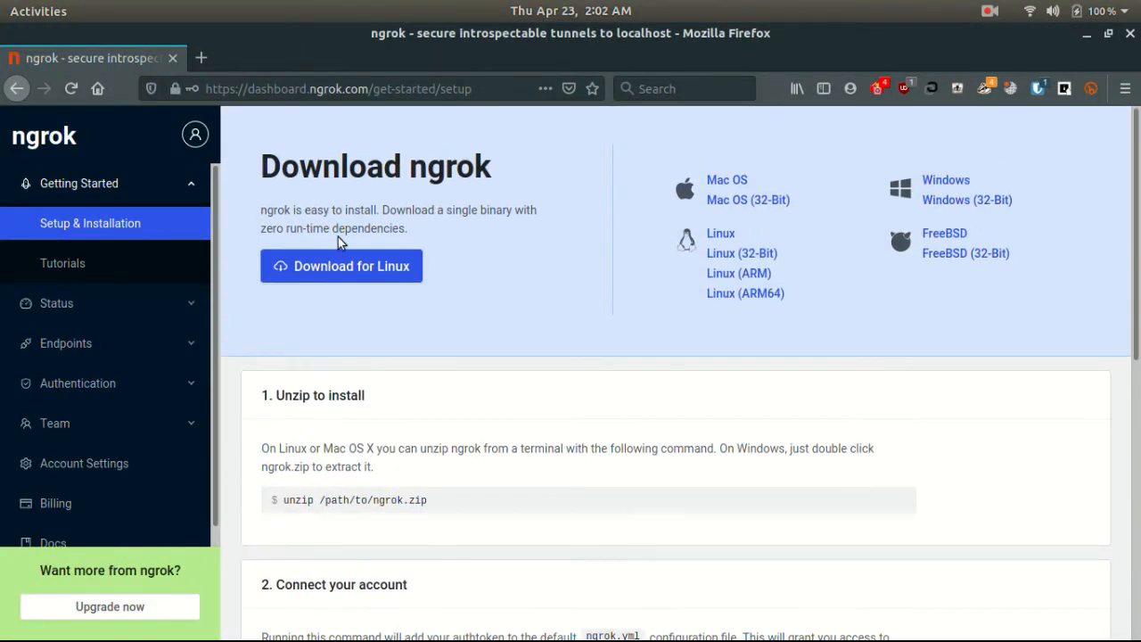
{"action": "left_click", "coordinate": [66, 343]}
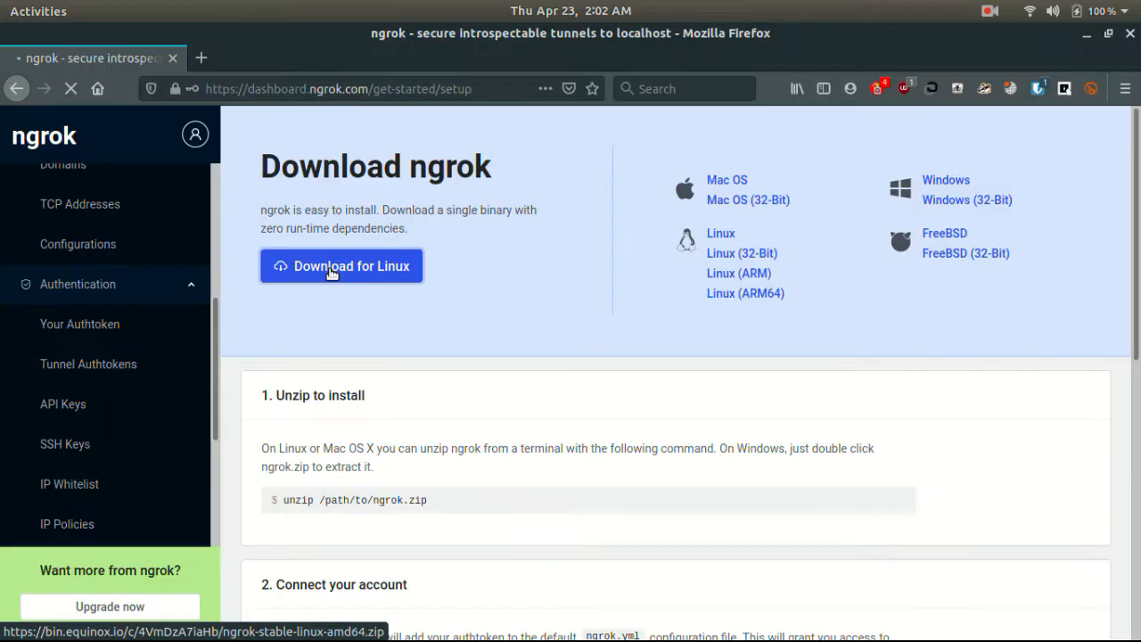
- Download the Linux ngrok zip archive, saving the file to Downloads
{"action": "left_click", "coordinate": [340, 266]}
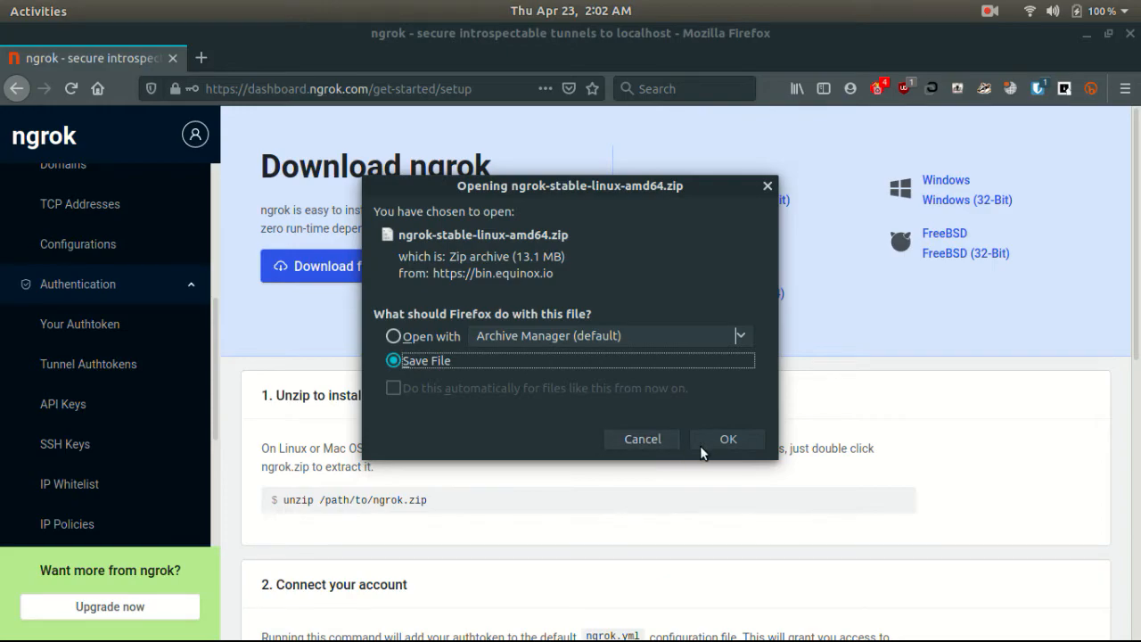
{"action": "left_click", "coordinate": [728, 439]}
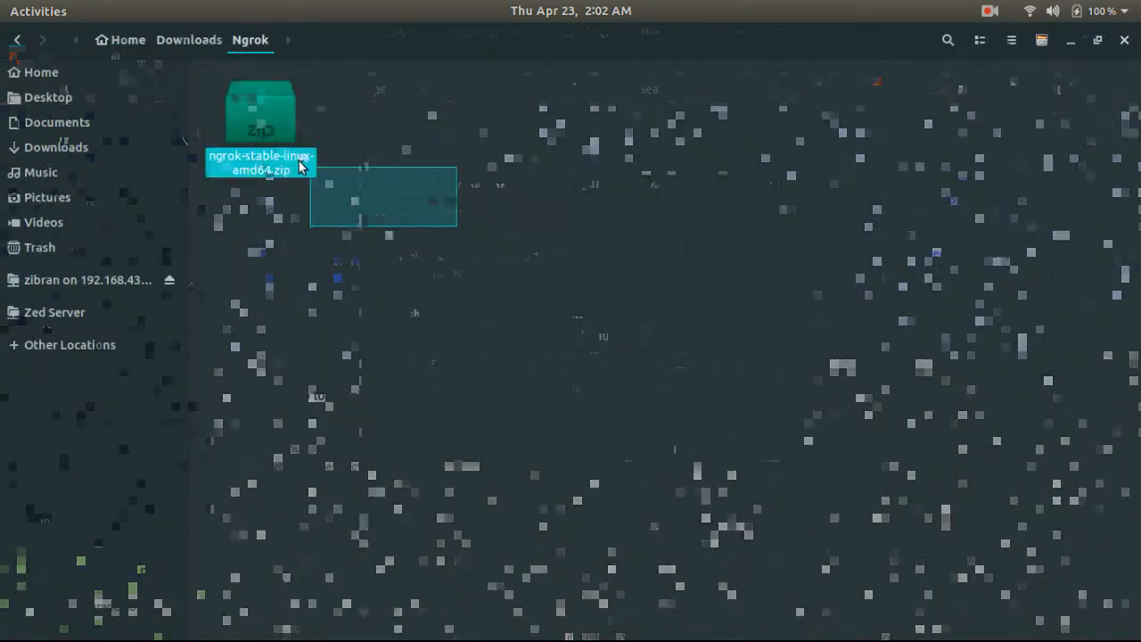
- In a terminal opened on the Ngrok folder, list it and unzip ngrok-stable-linux-amd64.zip
{"action": "right_click", "coordinate": [479, 178]}
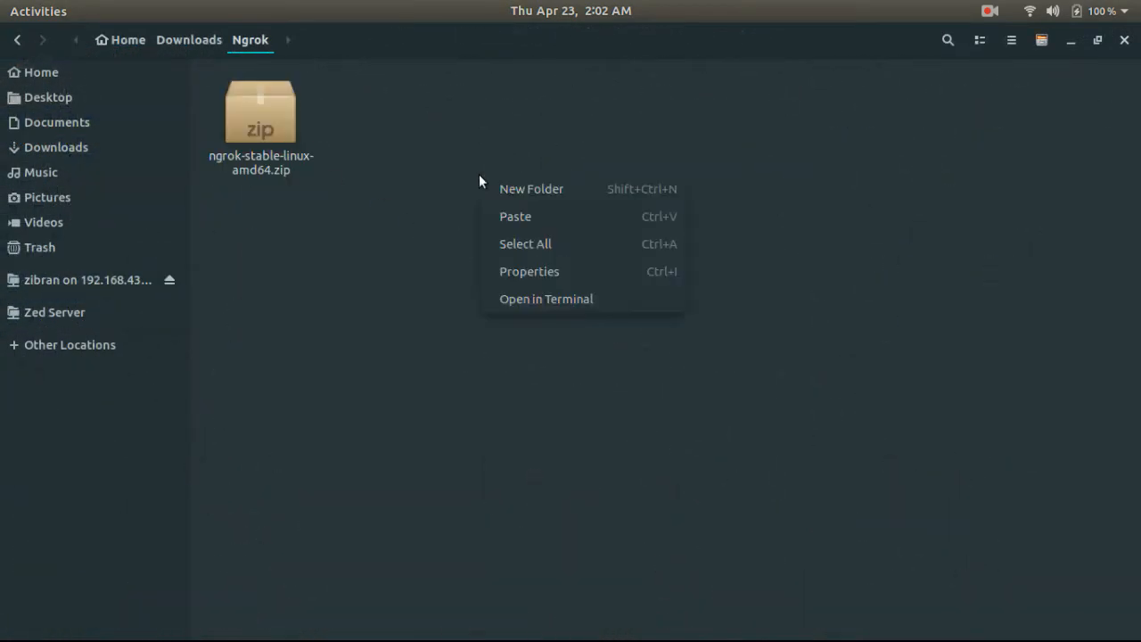
{"action": "left_click", "coordinate": [546, 300]}
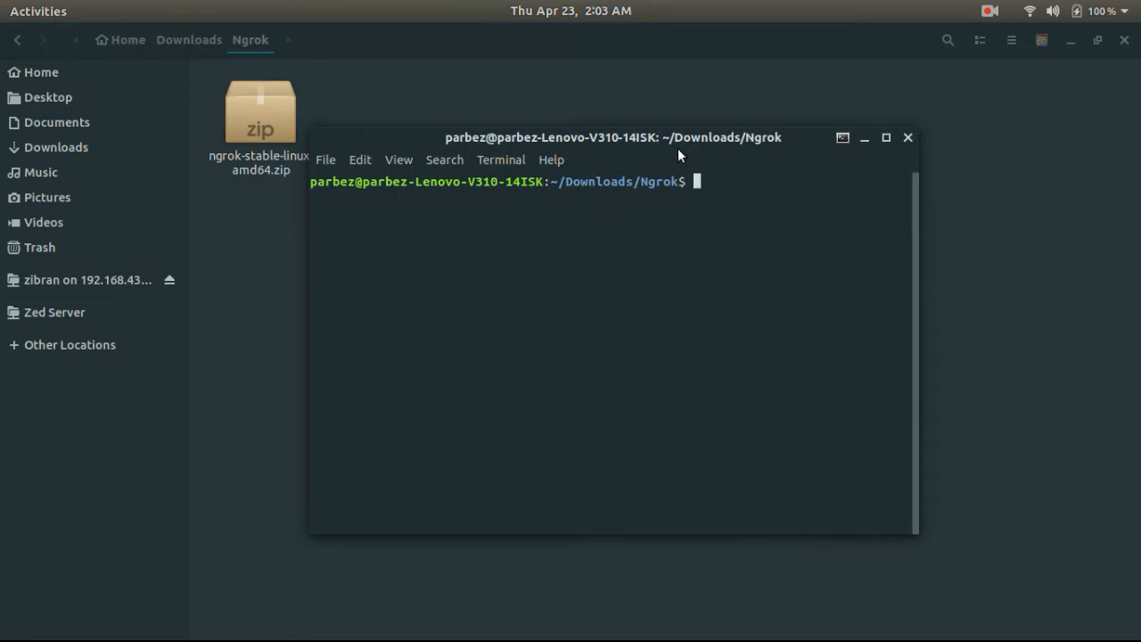
{"action": "type", "text": "ls"}
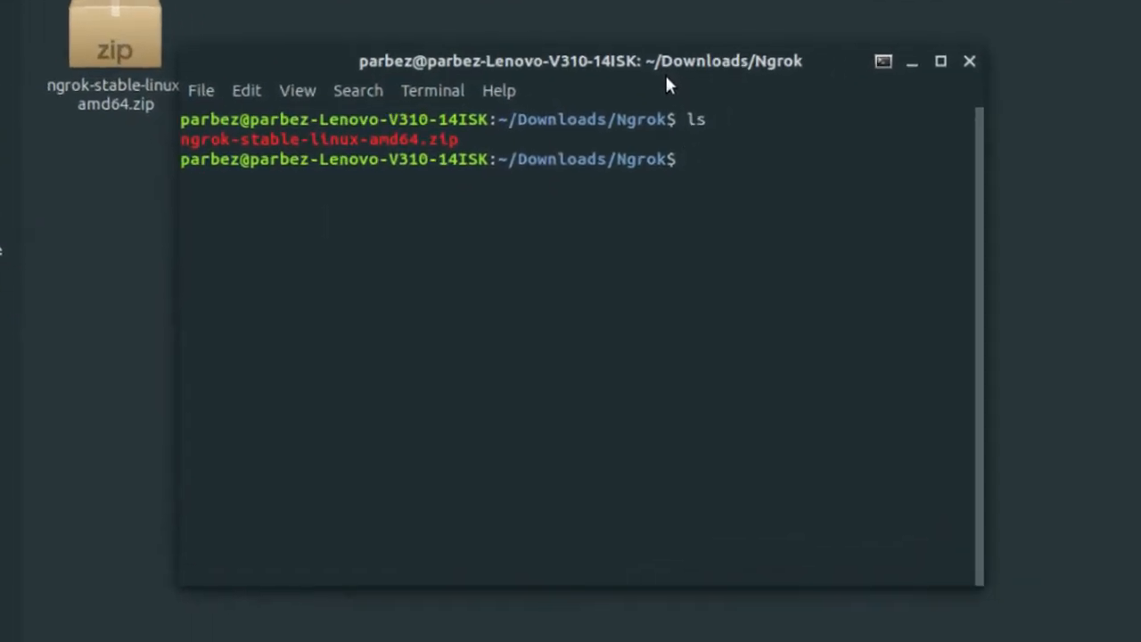
{"action": "type", "text": "unzip"}
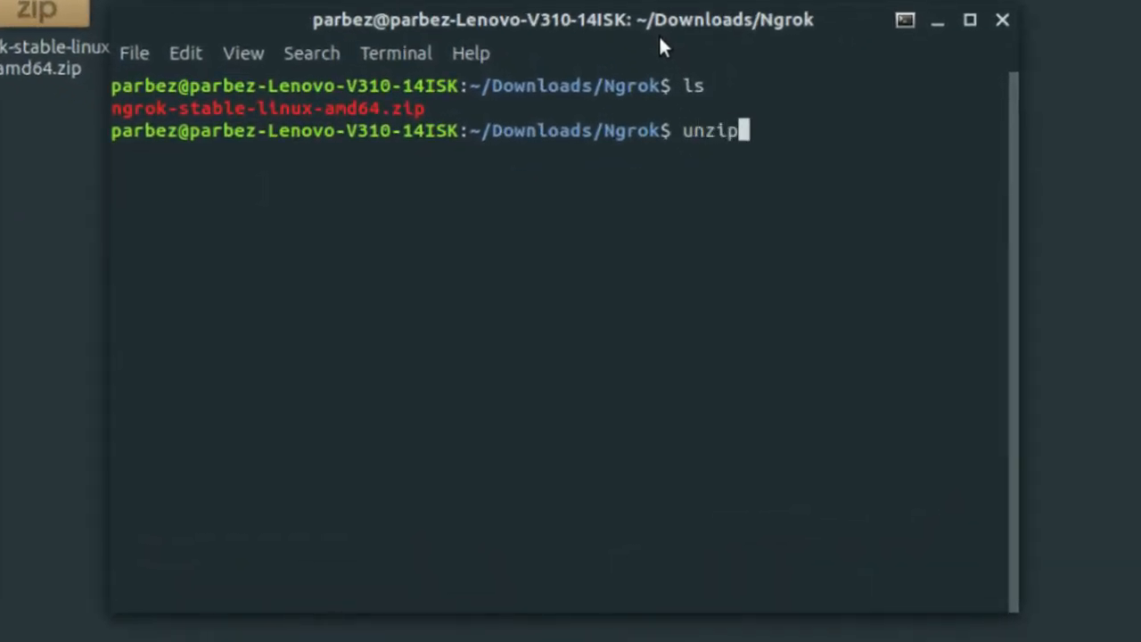
{"action": "type", "text": "ngrok-stable-linux-amd64.zip"}
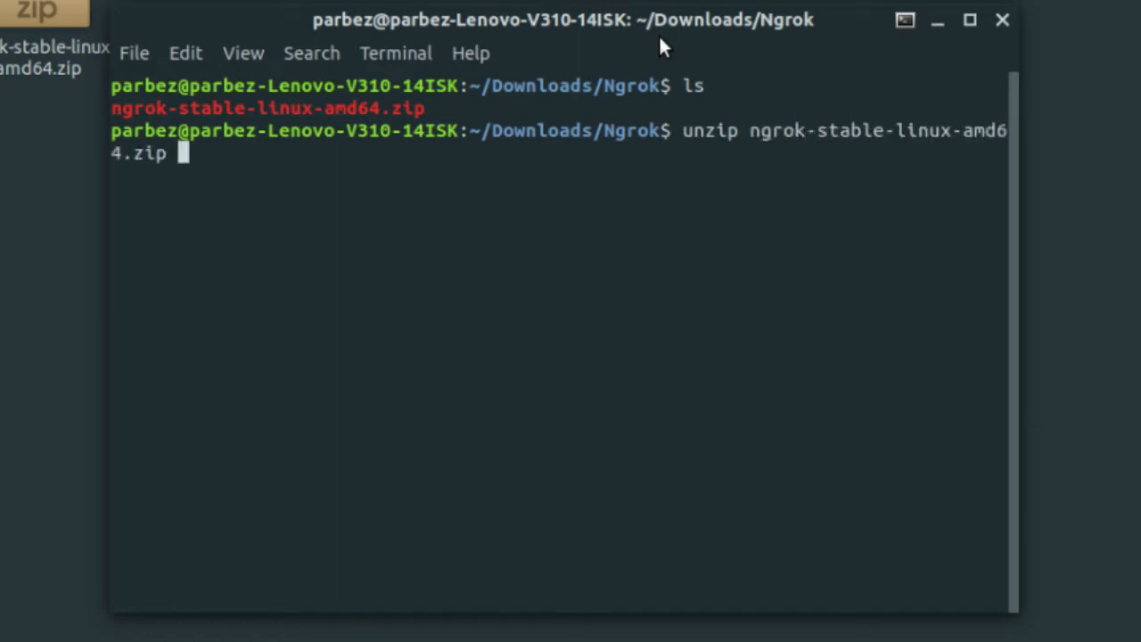
{"action": "mouse_move", "coordinate": [650, 80]}
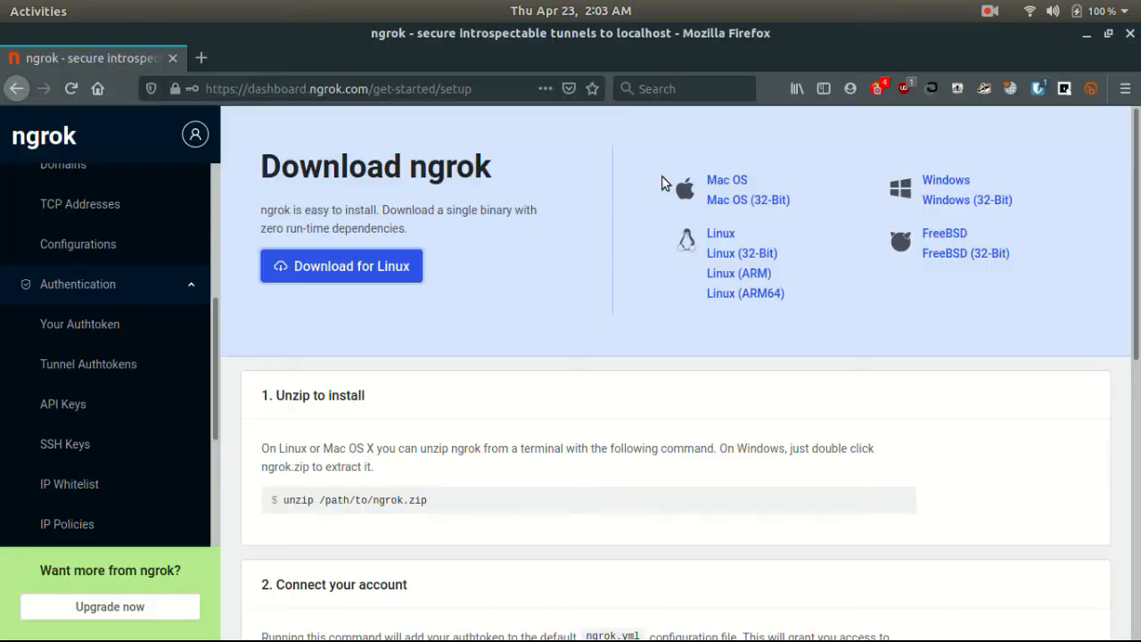
- Copy the './ngrok authtoken ...' command from the dashboard and run it to save the token to ngrok.yml
{"action": "scroll", "scroll_direction": "down", "scroll_amount": 3}
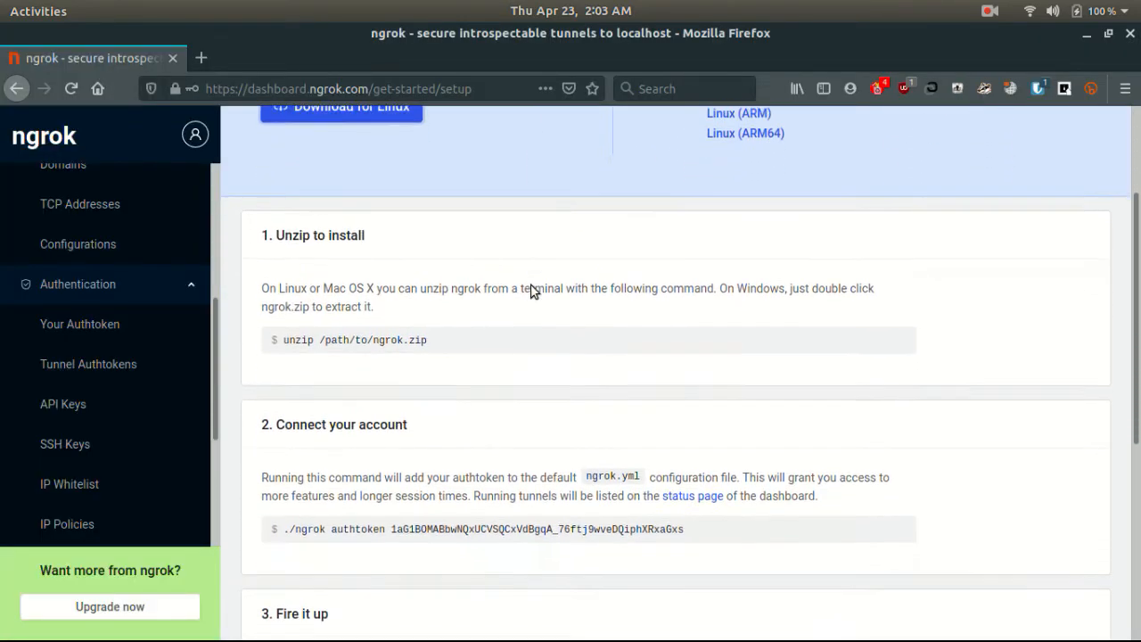
{"action": "scroll", "scroll_direction": "down", "scroll_amount": 3}
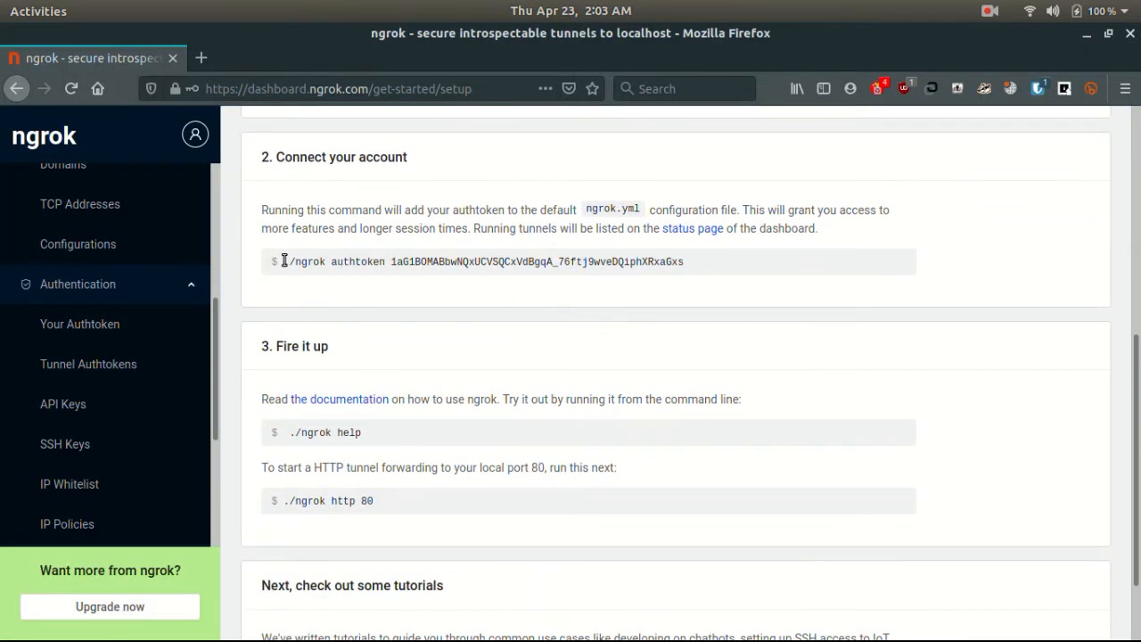
{"action": "triple_click", "coordinate": [481, 260]}
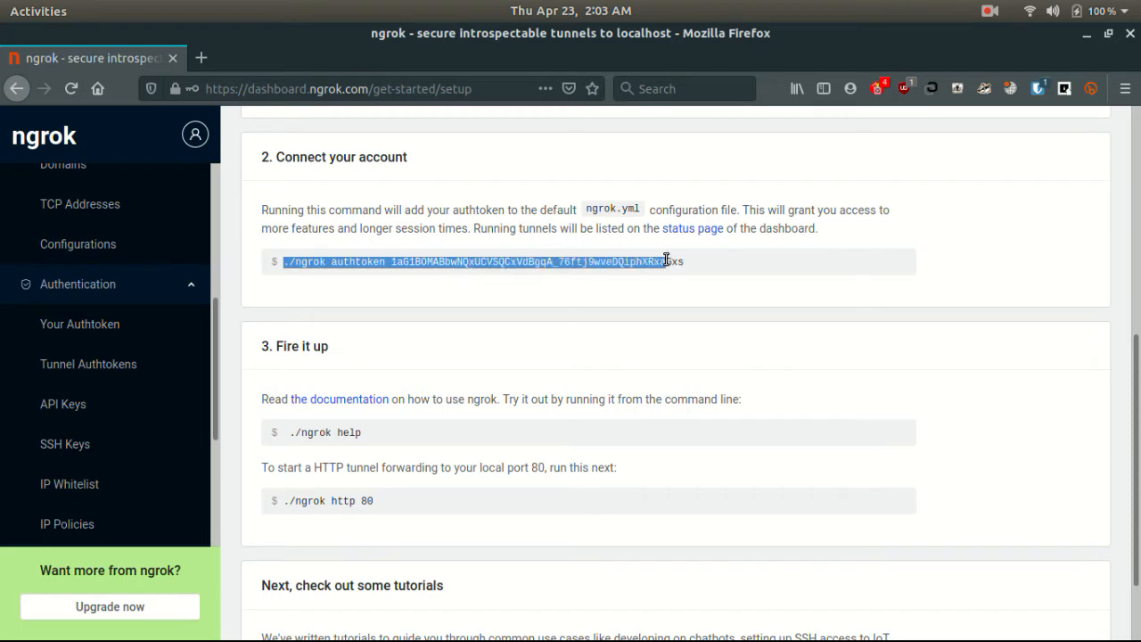
{"action": "right_click", "coordinate": [667, 261]}
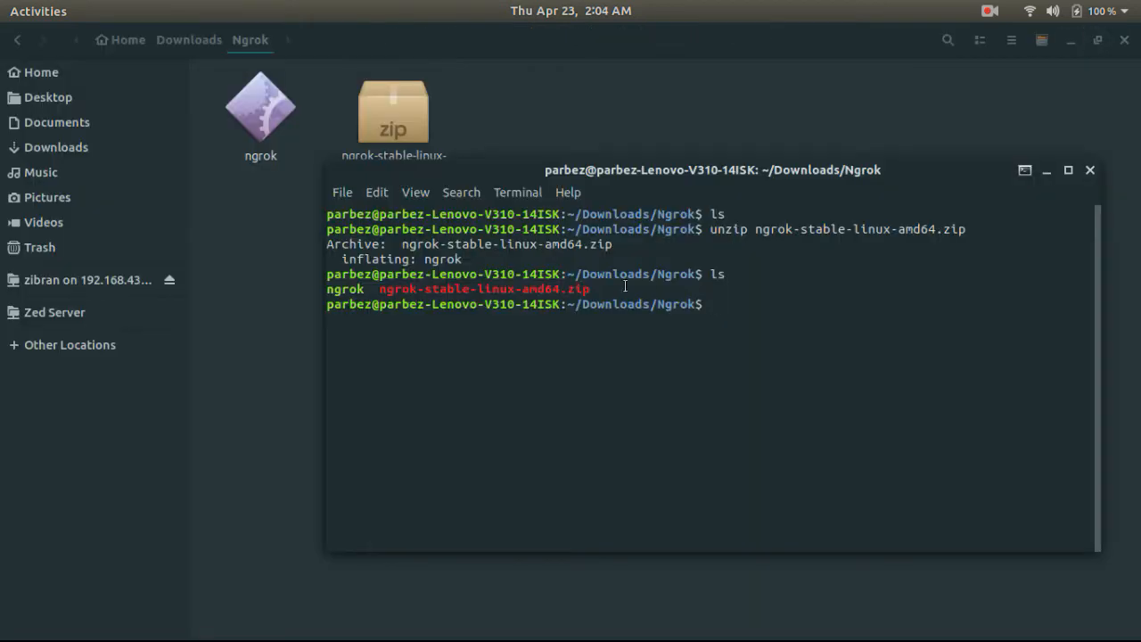
{"action": "type", "text": "./ngrok authtoken 1aG1BOMABbwNQxUCVSQCxVdBgqA_76ftj9wveDQiphXRxaGxs"}
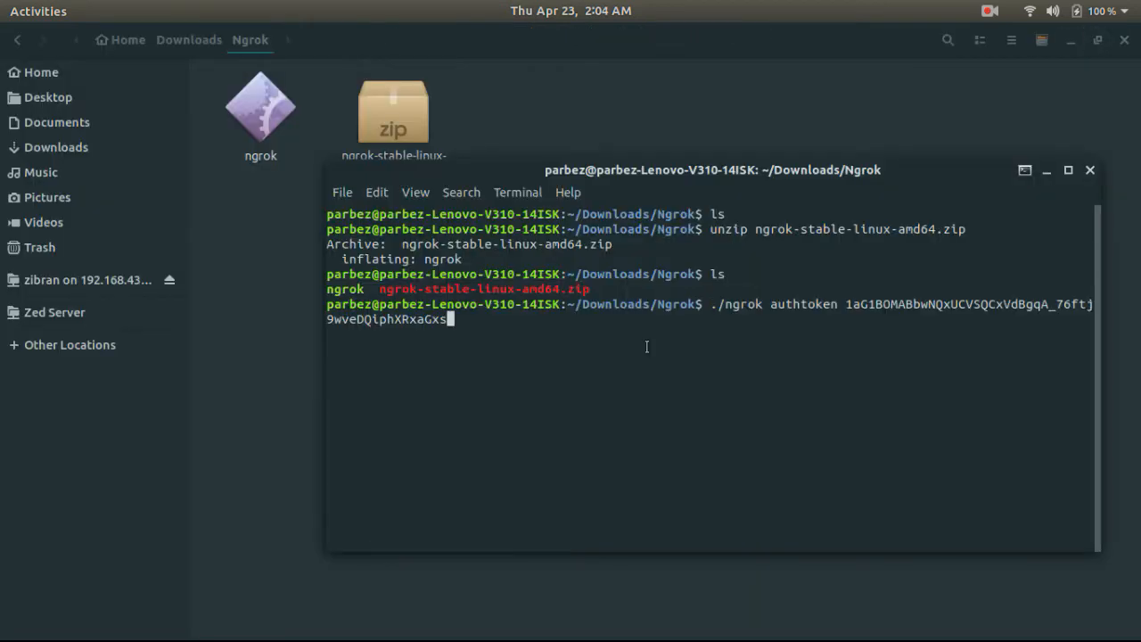
{"action": "key", "text": "Return"}
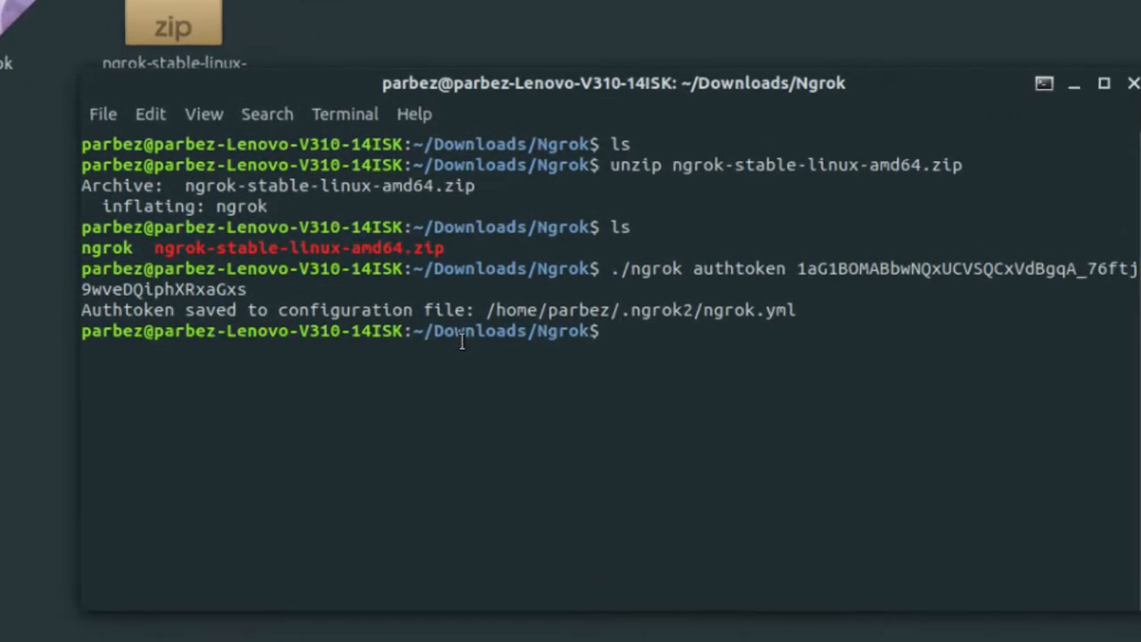
- Run './ngrok http 80' and open the public forwarding URL showing the Apache2 default page
{"action": "type", "text": "./ngro"}
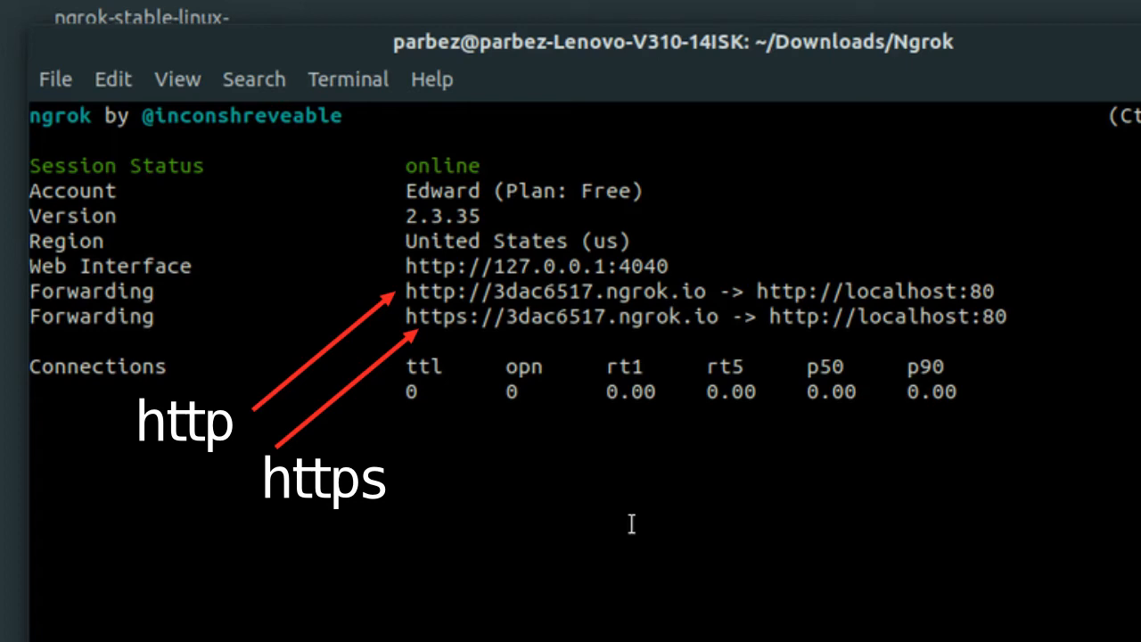
{"action": "right_click", "coordinate": [677, 294]}
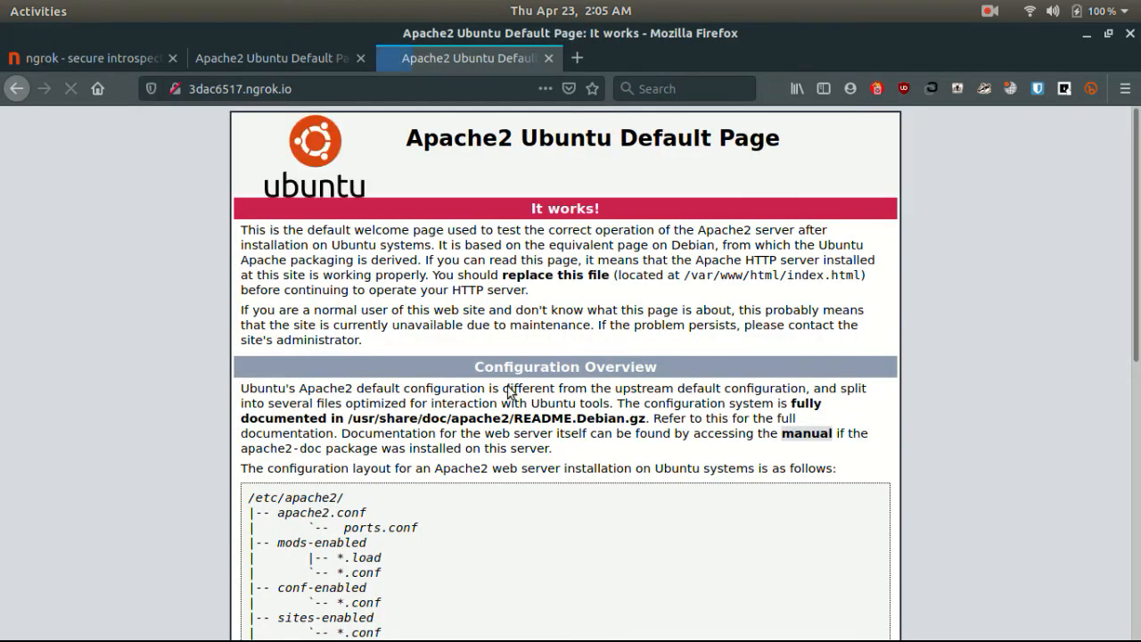
- Scroll the Apache2 default page before switching to a root terminal in the Ngrok folder
{"action": "scroll", "scroll_direction": "down", "scroll_amount": 3}
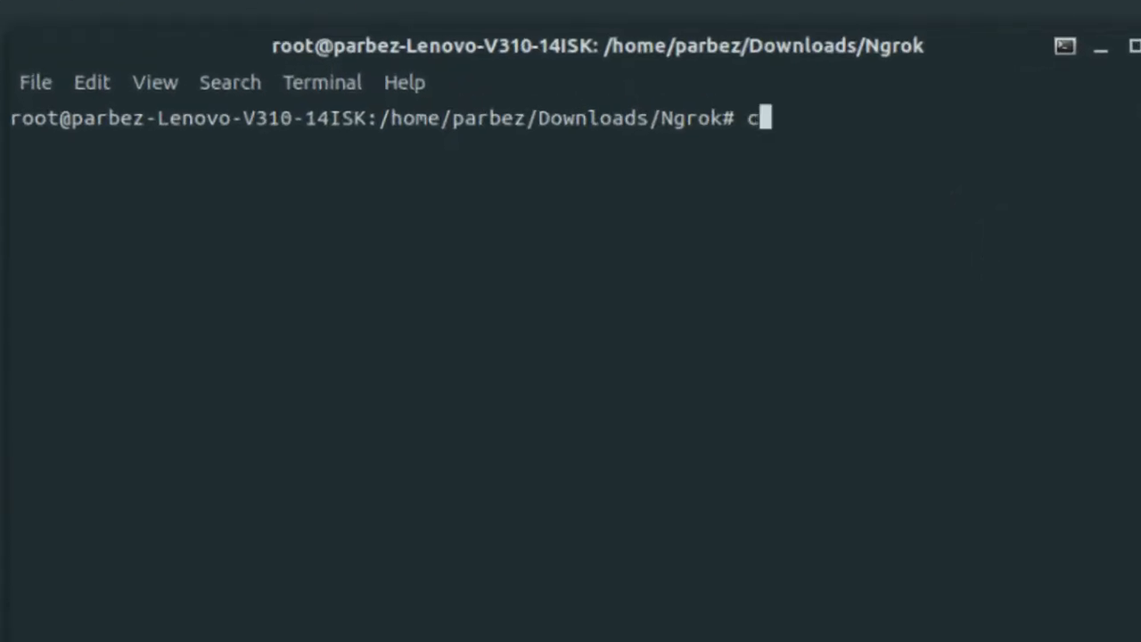
- Change into /var/www/html, list it to show index.html, and begin a leafpad command
{"action": "type", "text": "d /var"}
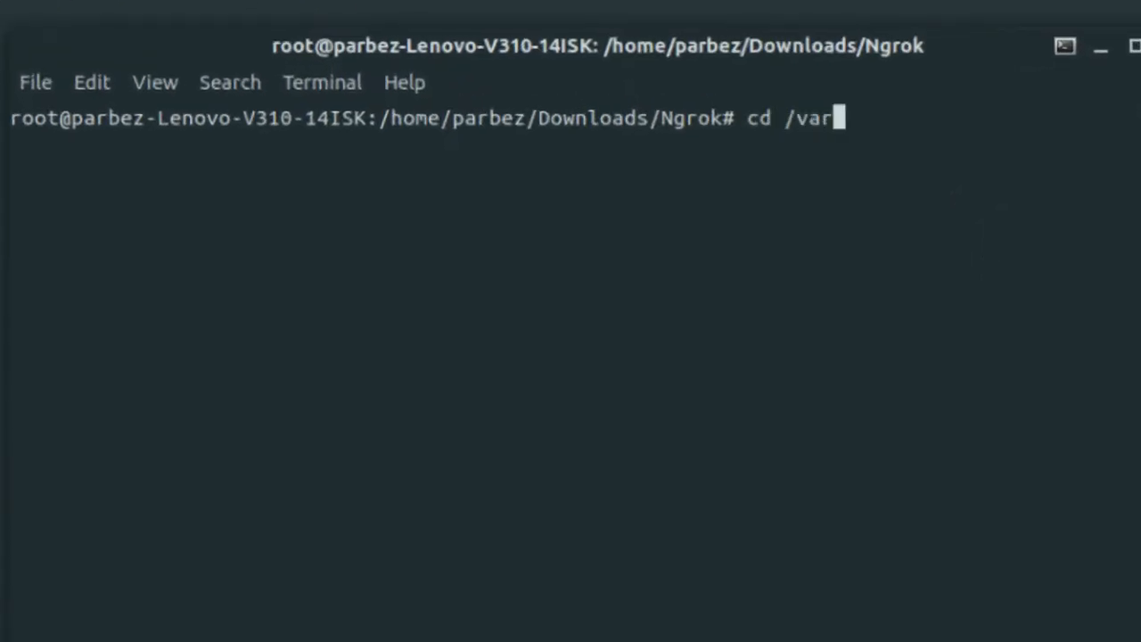
{"action": "type", "text": "/www/html/"}
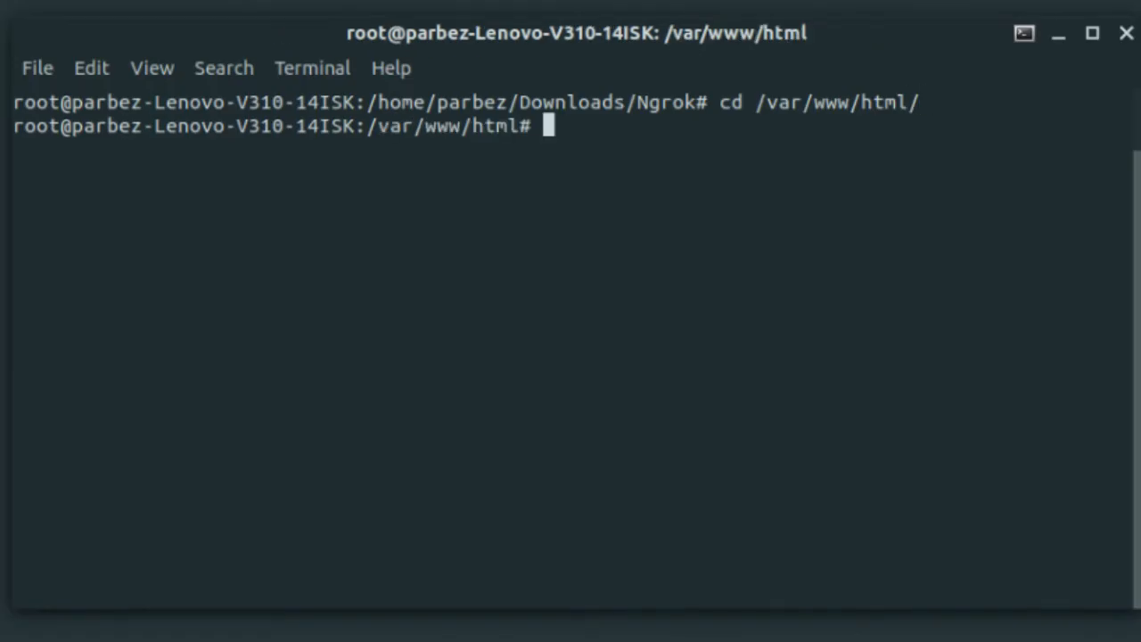
{"action": "type", "text": "ls"}
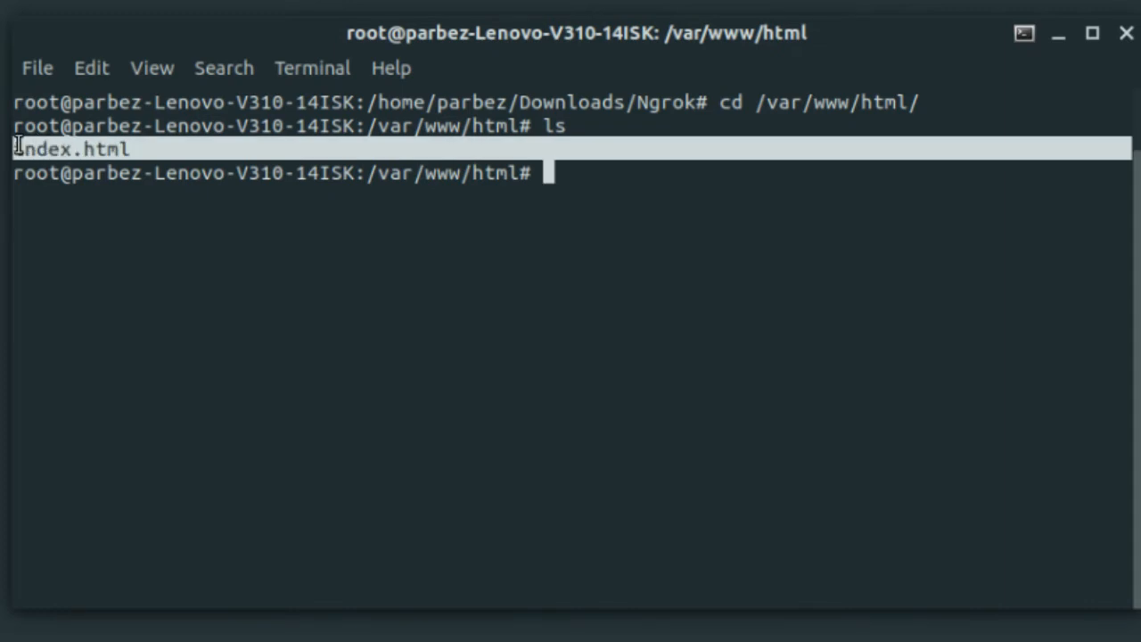
{"action": "double_click", "coordinate": [71, 148]}
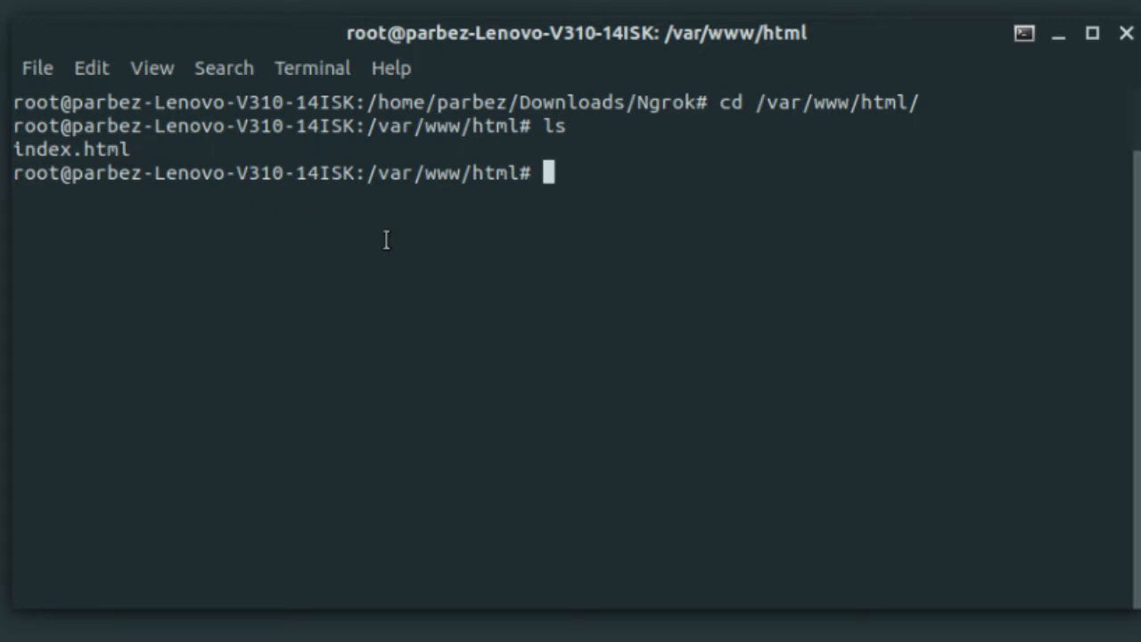
{"action": "type", "text": "le"}
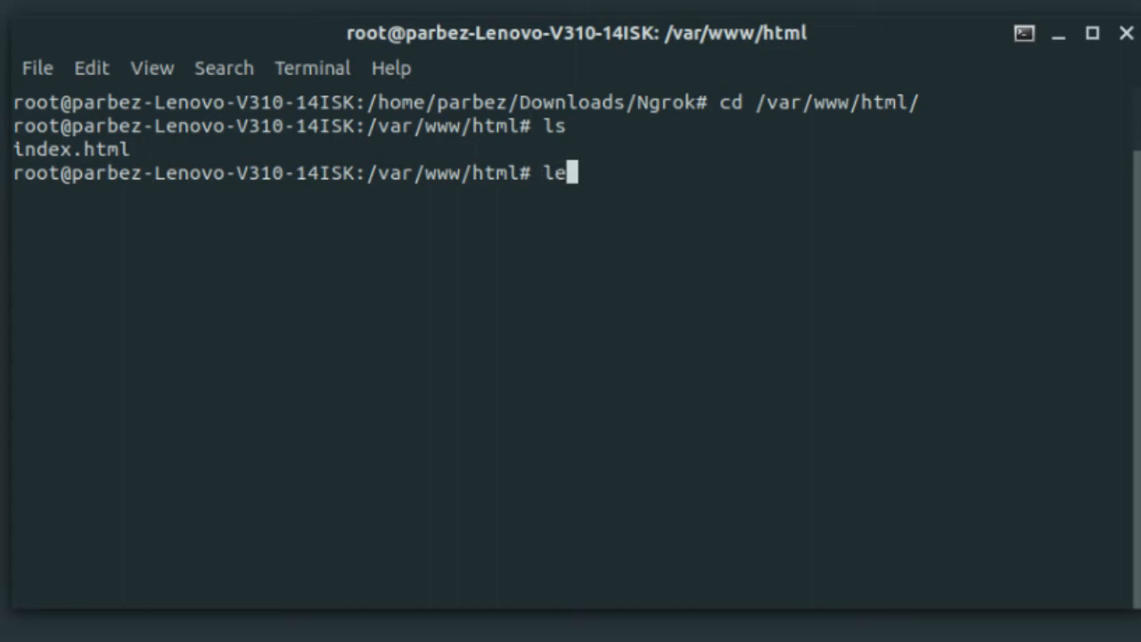
{"action": "type", "text": "afpad"}
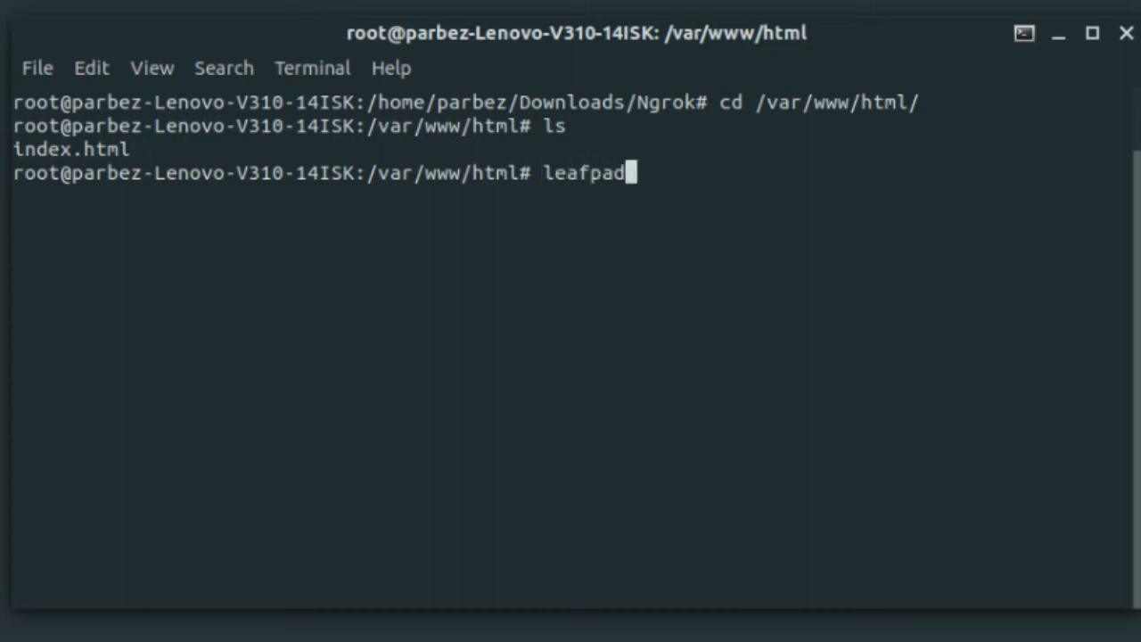
- Write index2.html in Leafpad with a pink body background and two headings, and save it
{"action": "type", "text": "inde"}
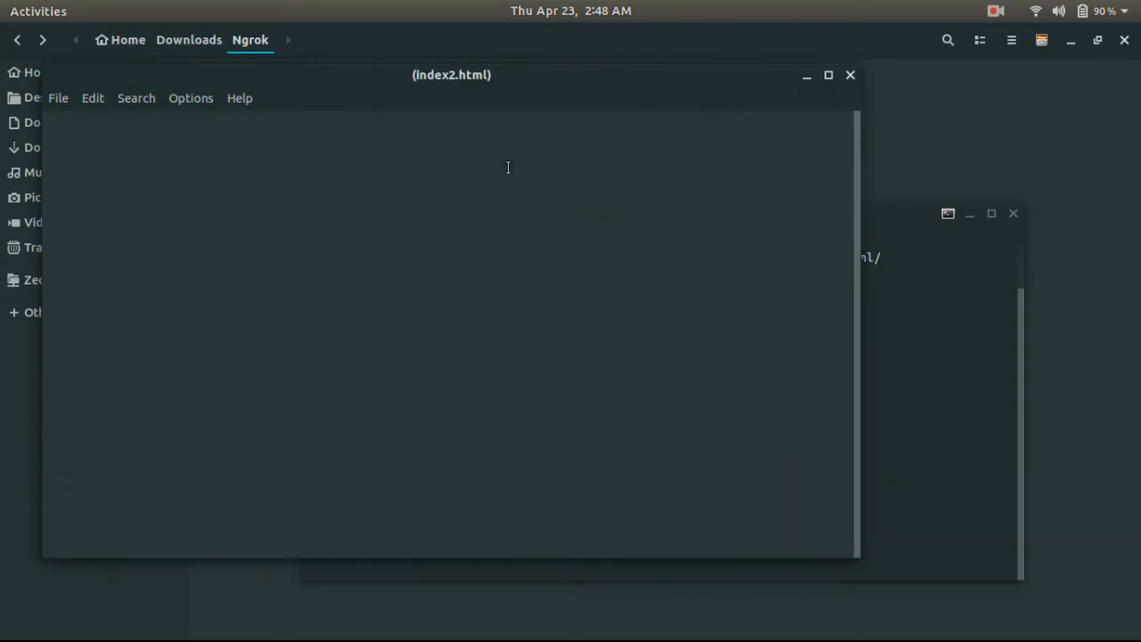
{"action": "mouse_move", "coordinate": [185, 196]}
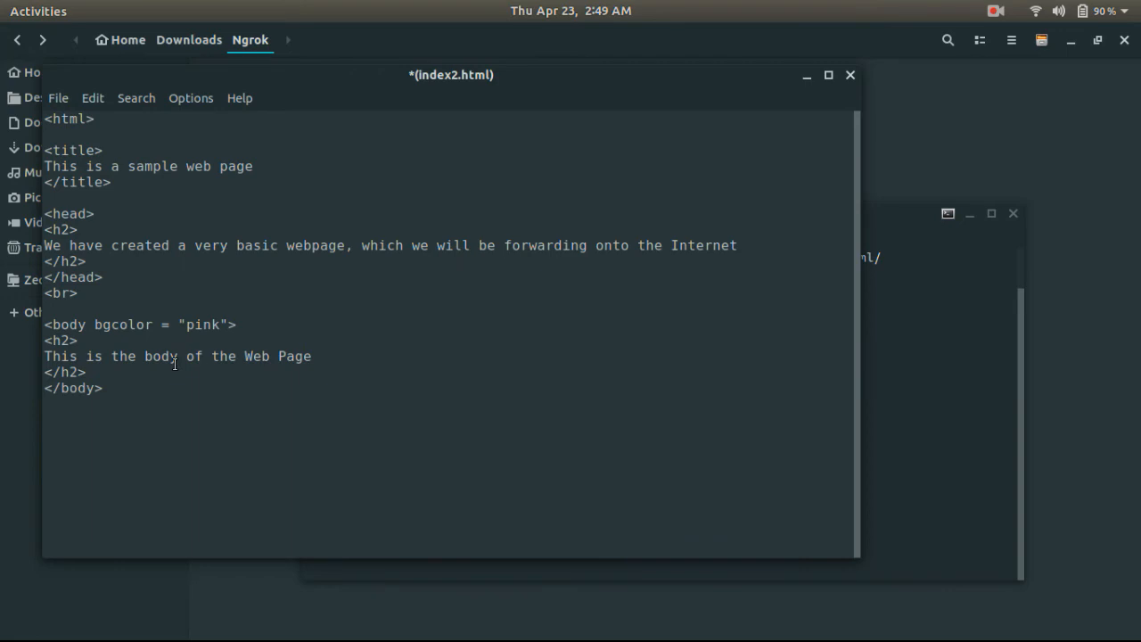
{"action": "key", "text": "ctrl+s"}
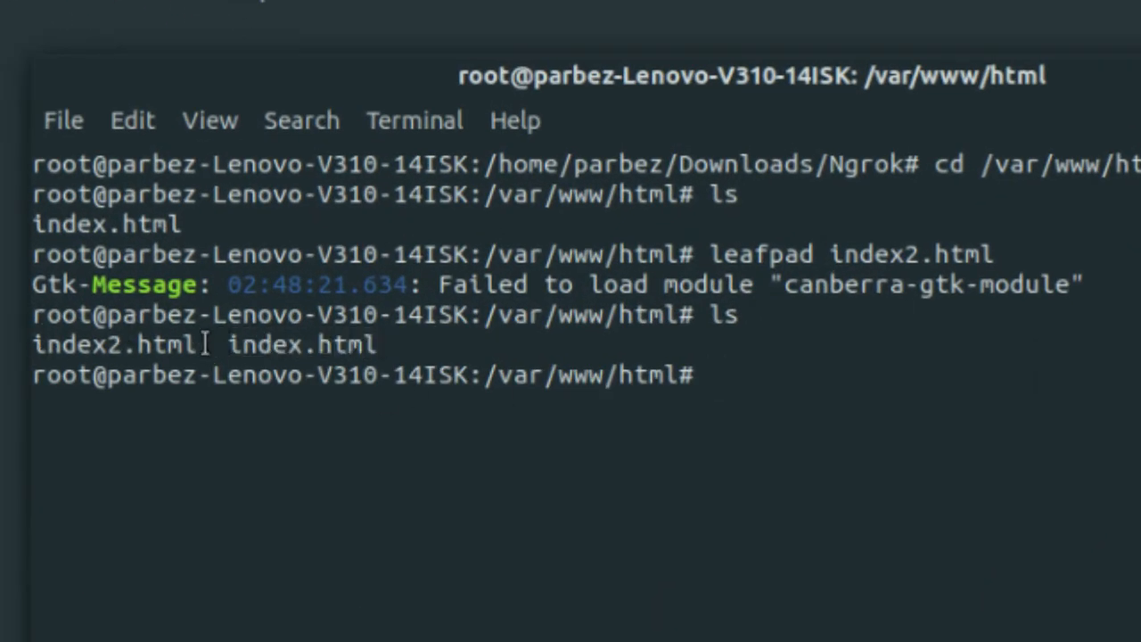
- Use mv and rm on index.html so index2.html becomes the served page
{"action": "type", "text": "mv"}
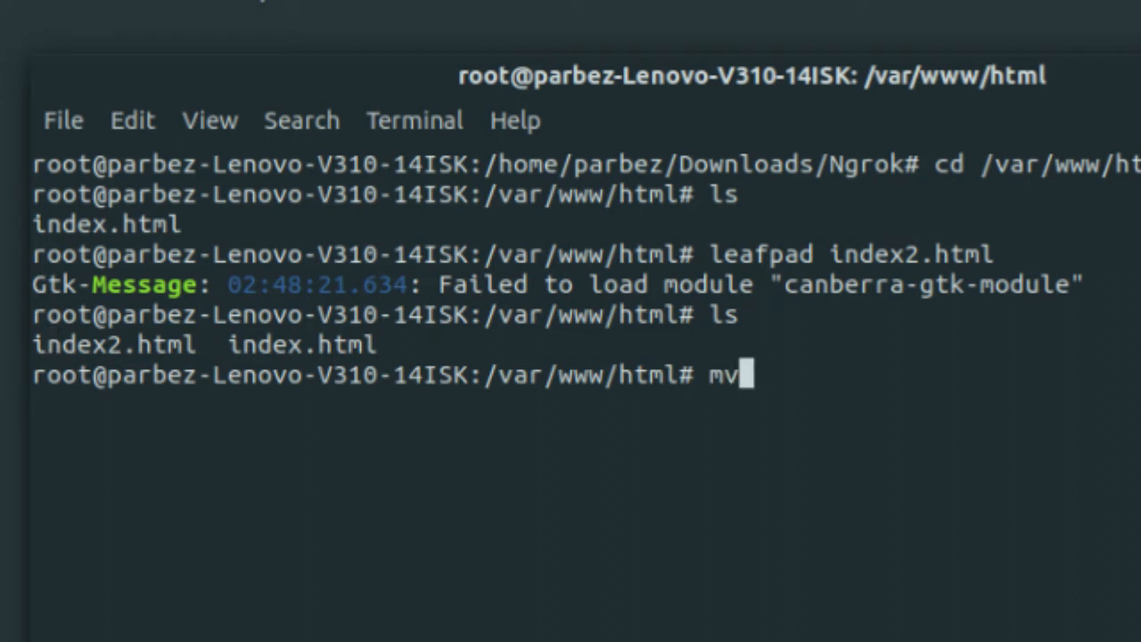
{"action": "type", "text": "rm index.ht"}
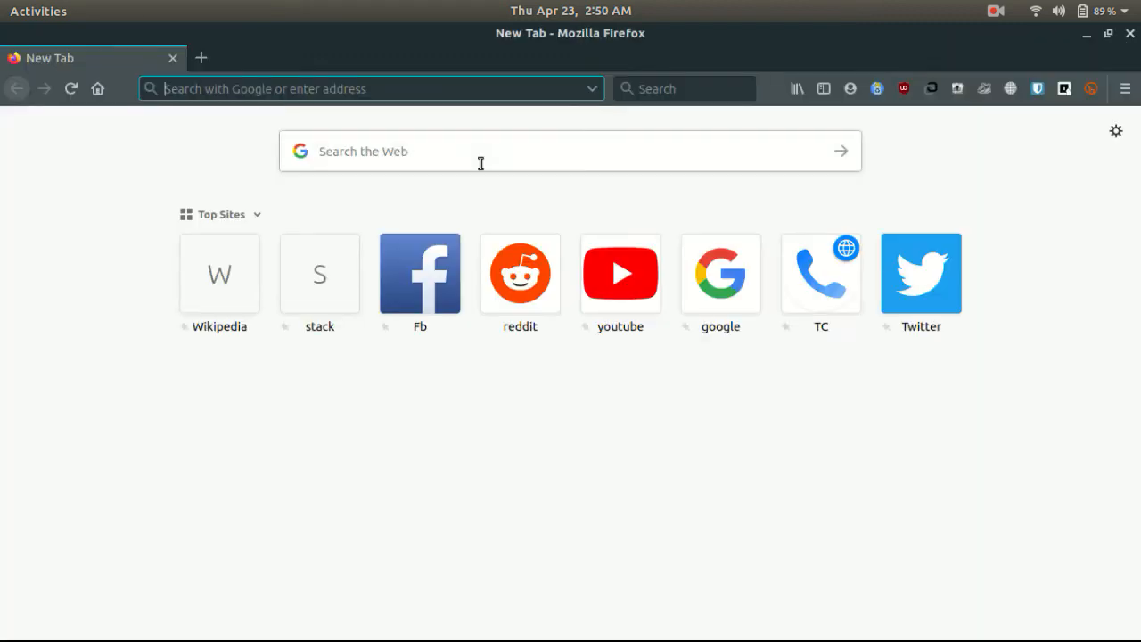
- Load localhost in Firefox to show the pink sample page with its two headings
{"action": "type", "text": "localhost"}
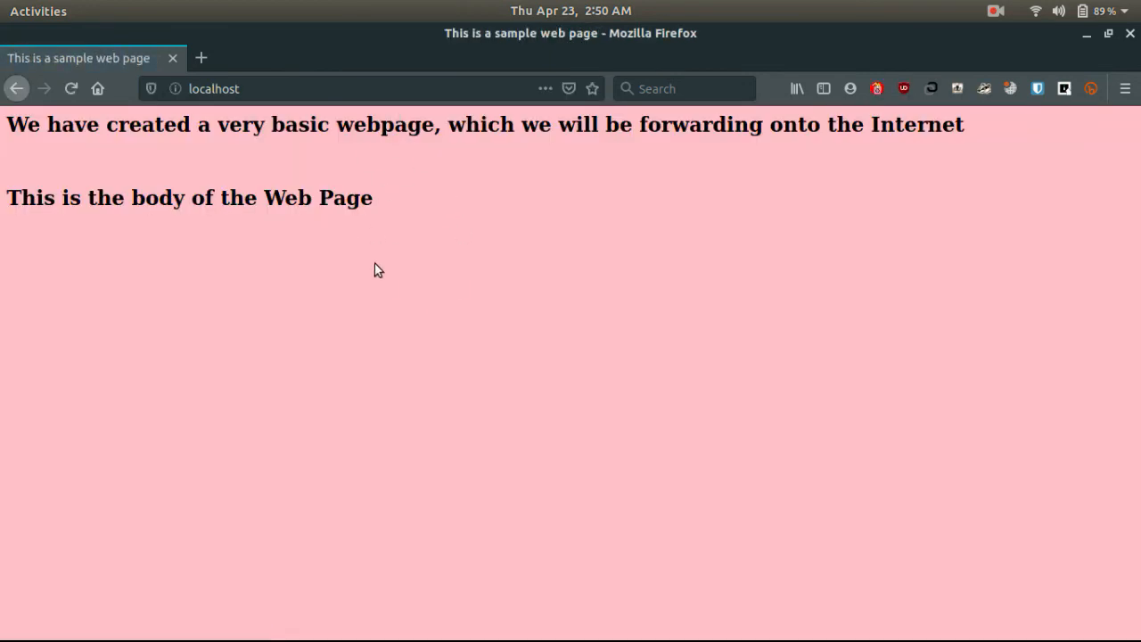
{"action": "mouse_move", "coordinate": [431, 342]}
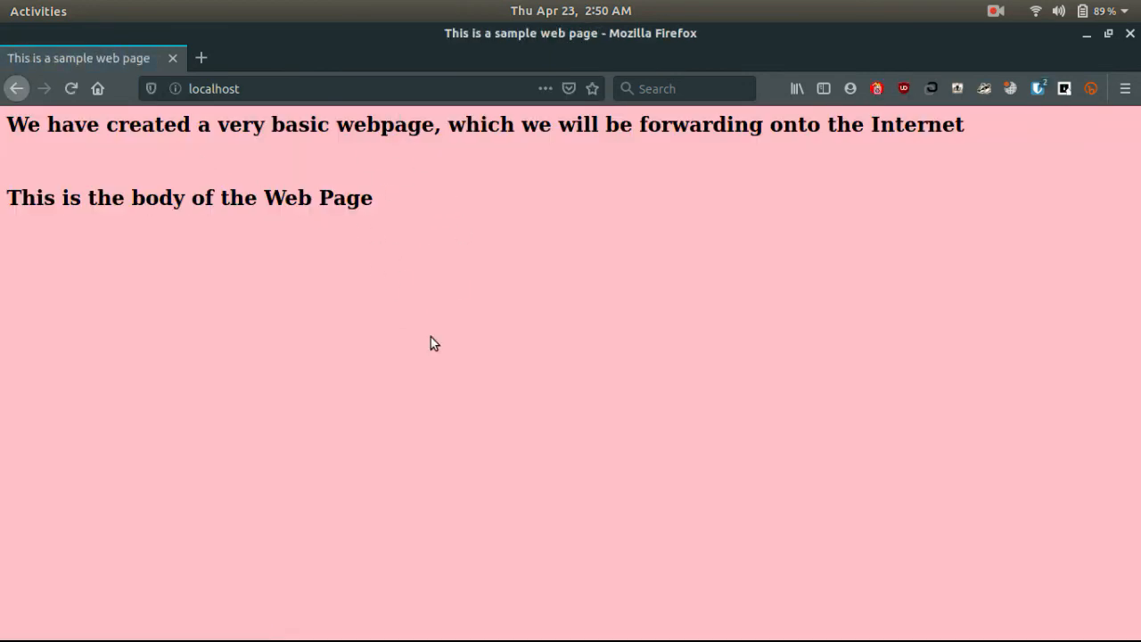
{"action": "mouse_move", "coordinate": [121, 616]}
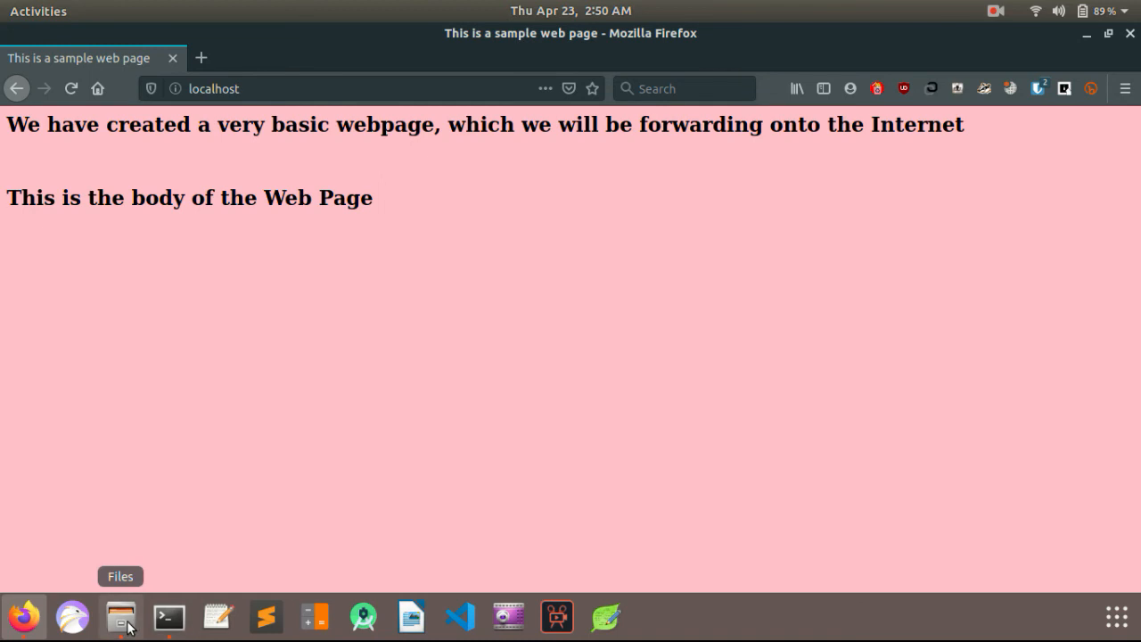
- Run ./ngrok http 80 from the Ngrok folder and bring its forwarding URL over to Firefox
{"action": "left_click", "coordinate": [122, 617]}
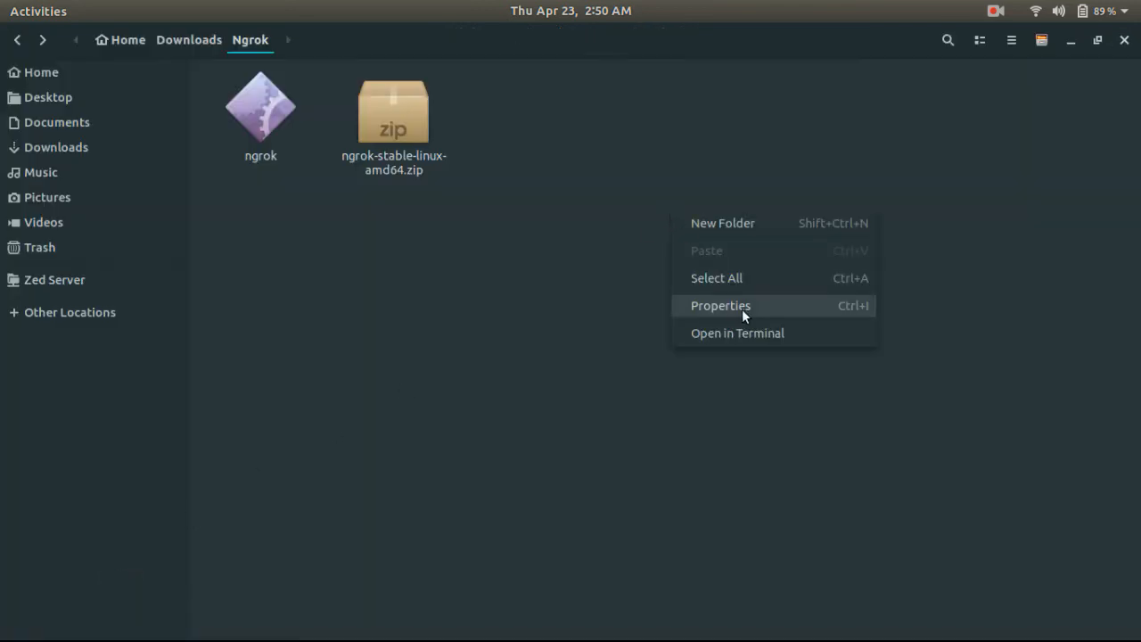
{"action": "left_click", "coordinate": [738, 334]}
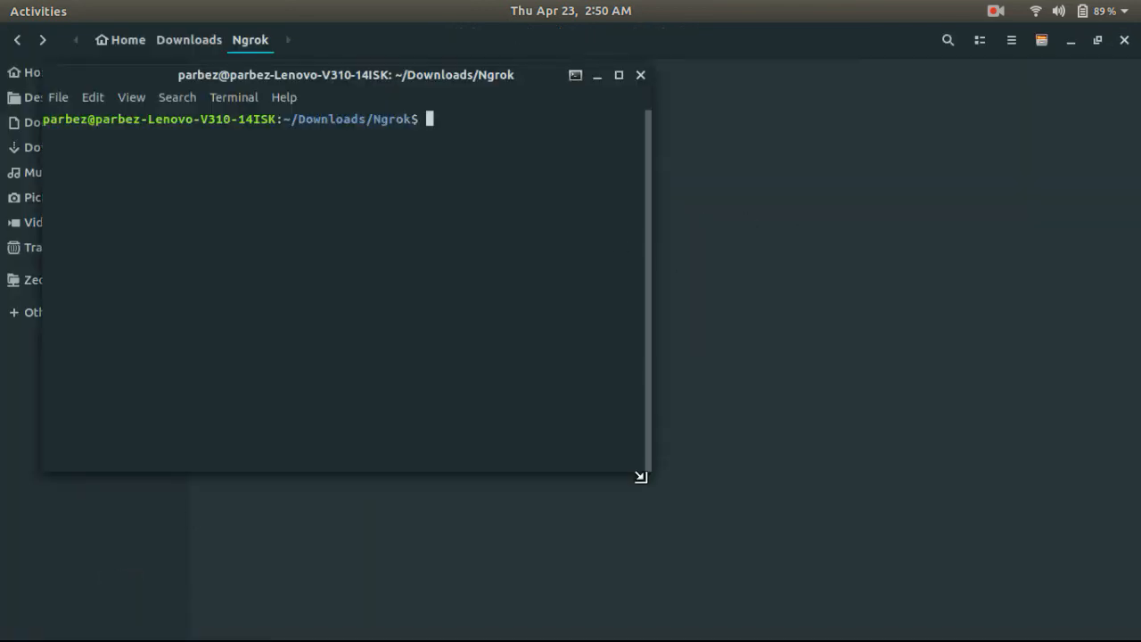
{"action": "type", "text": "./ng"}
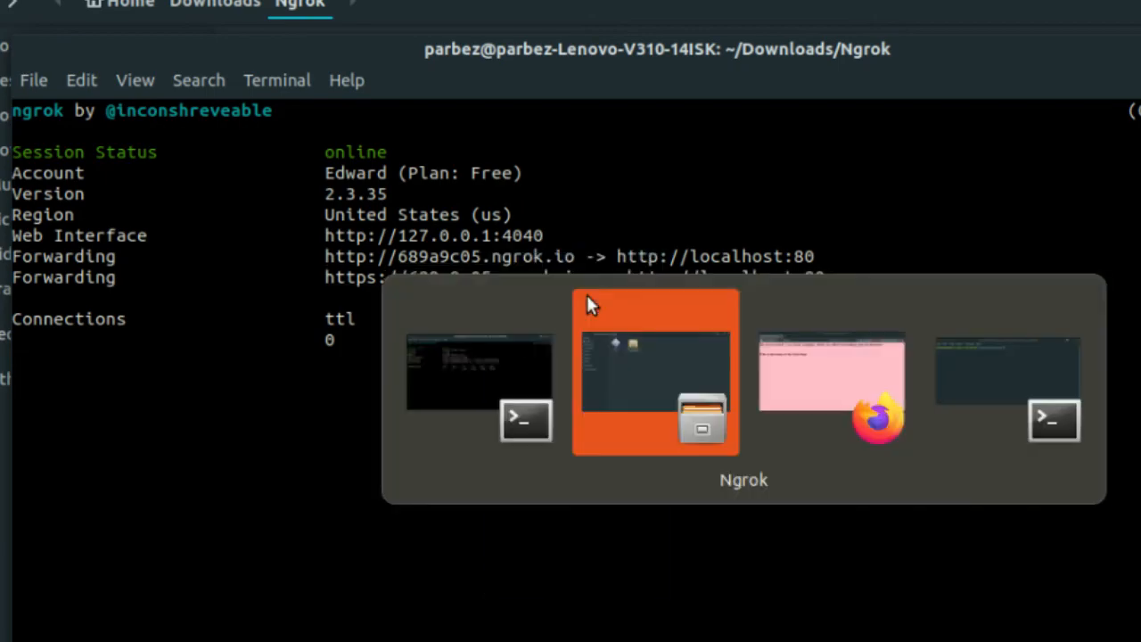
{"action": "left_click", "coordinate": [830, 373]}
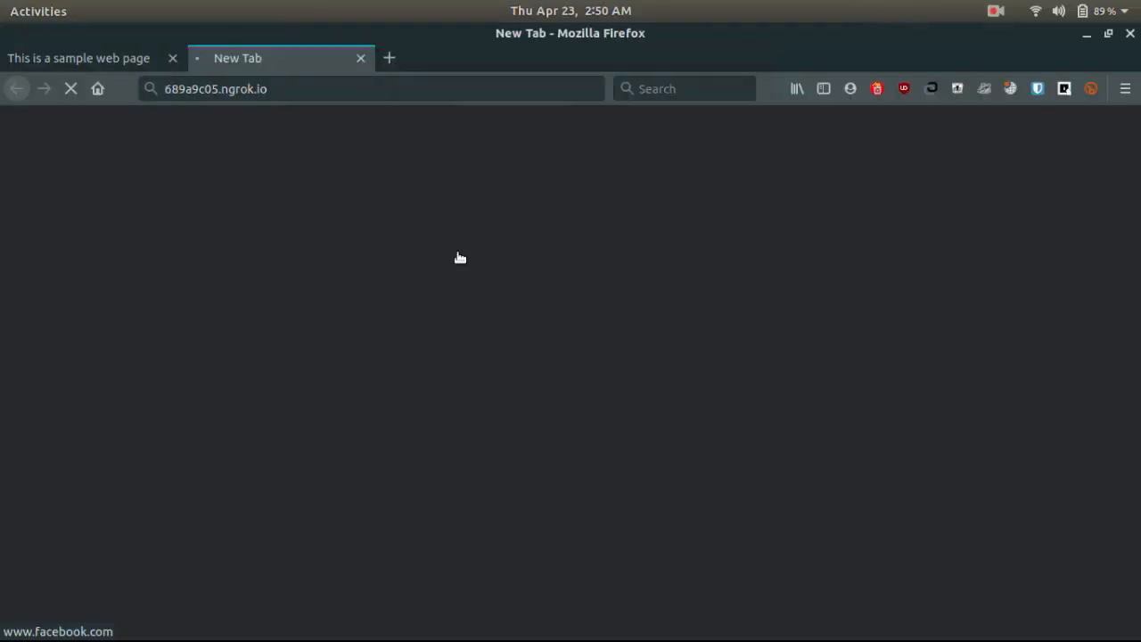